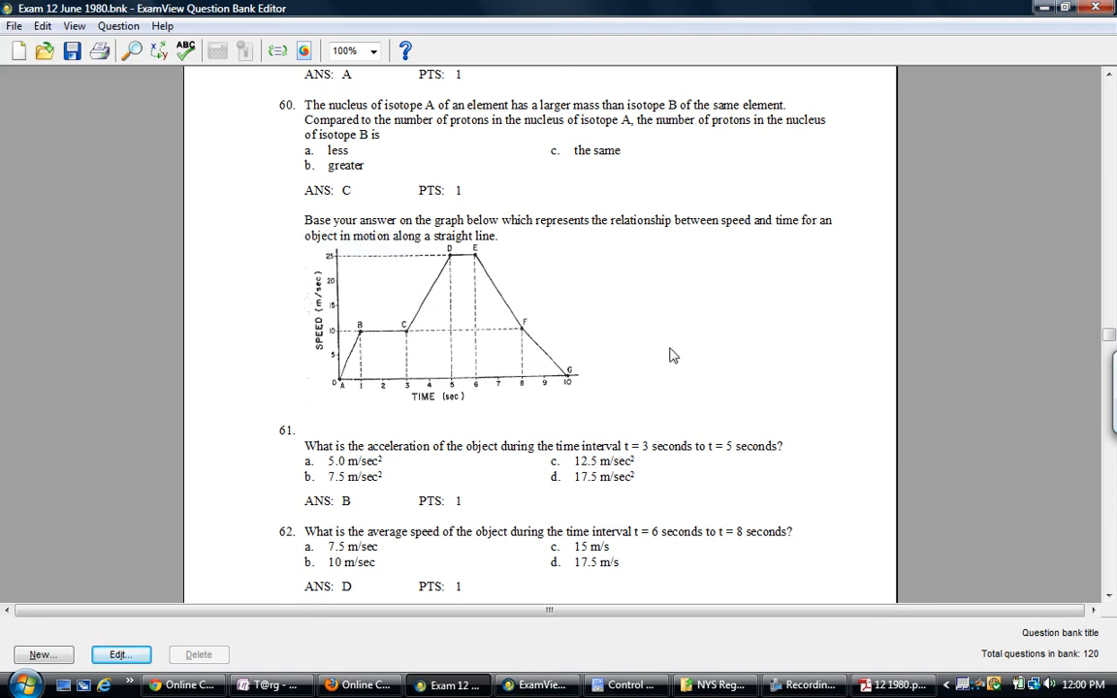
mouse_move(648, 363)
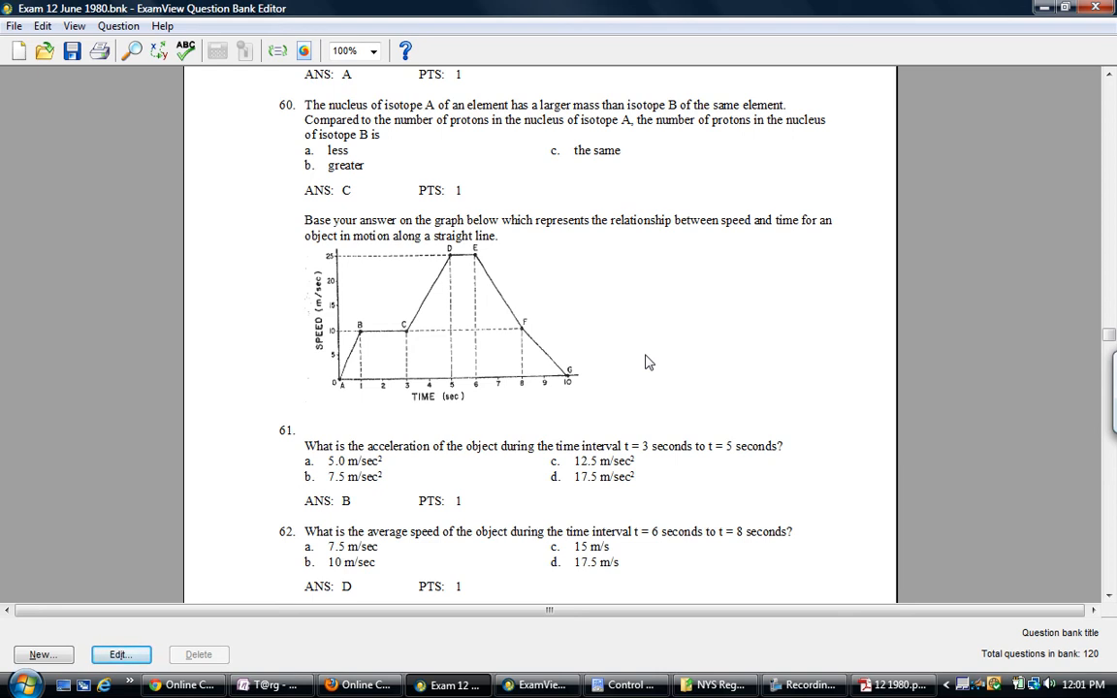
- Bring the original 1980 exam PDF in front of the question bank
left_click(538, 687)
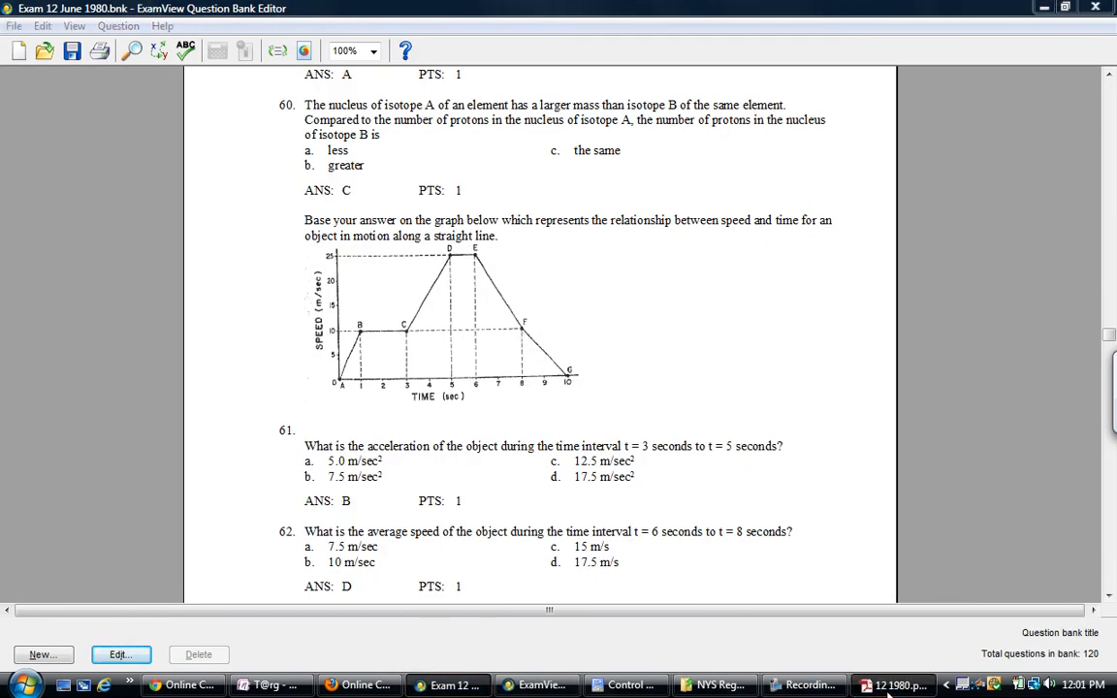
left_click(891, 687)
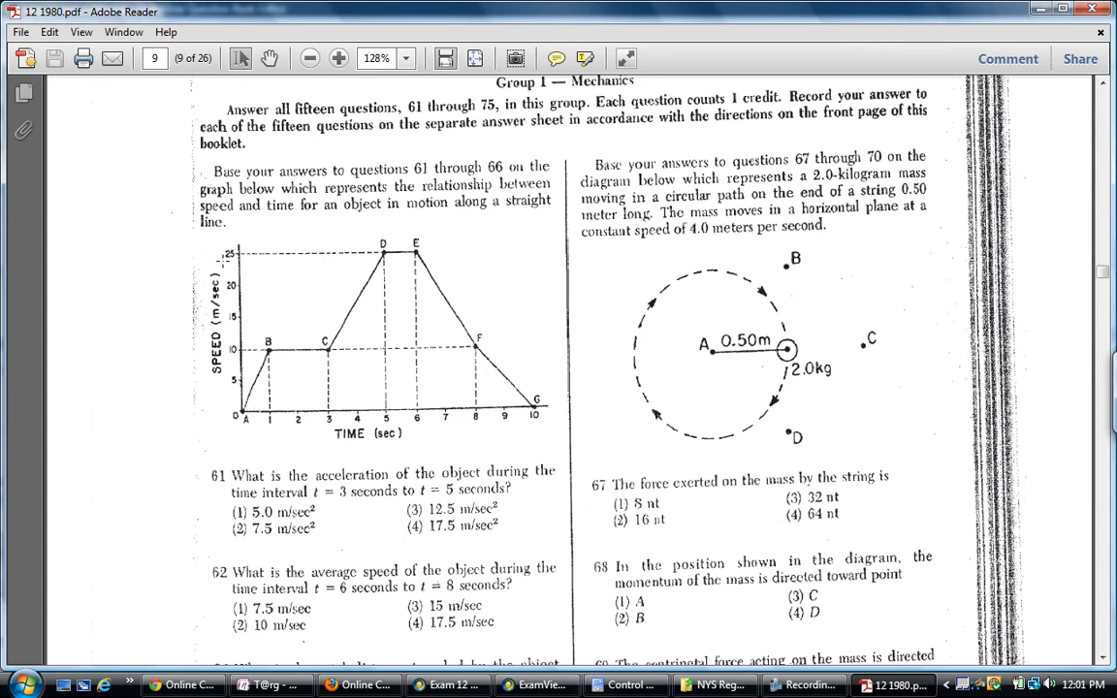
- Review questions 61–66 on page 9 of the PDF and return to the question bank
scroll("down", 3)
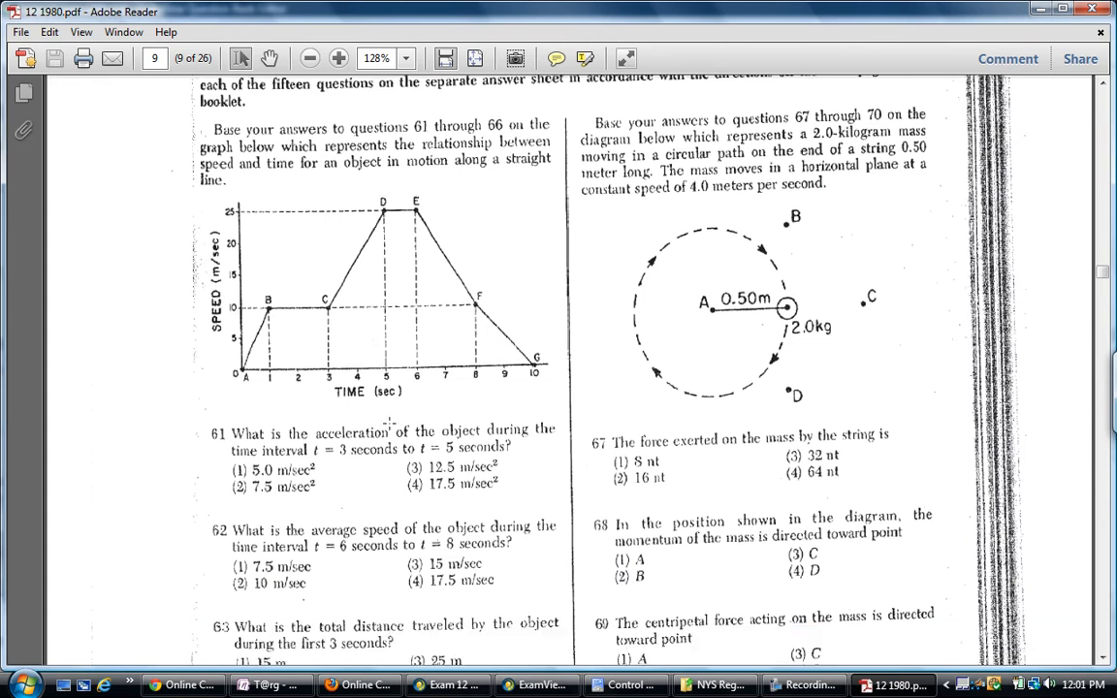
scroll("down", 3)
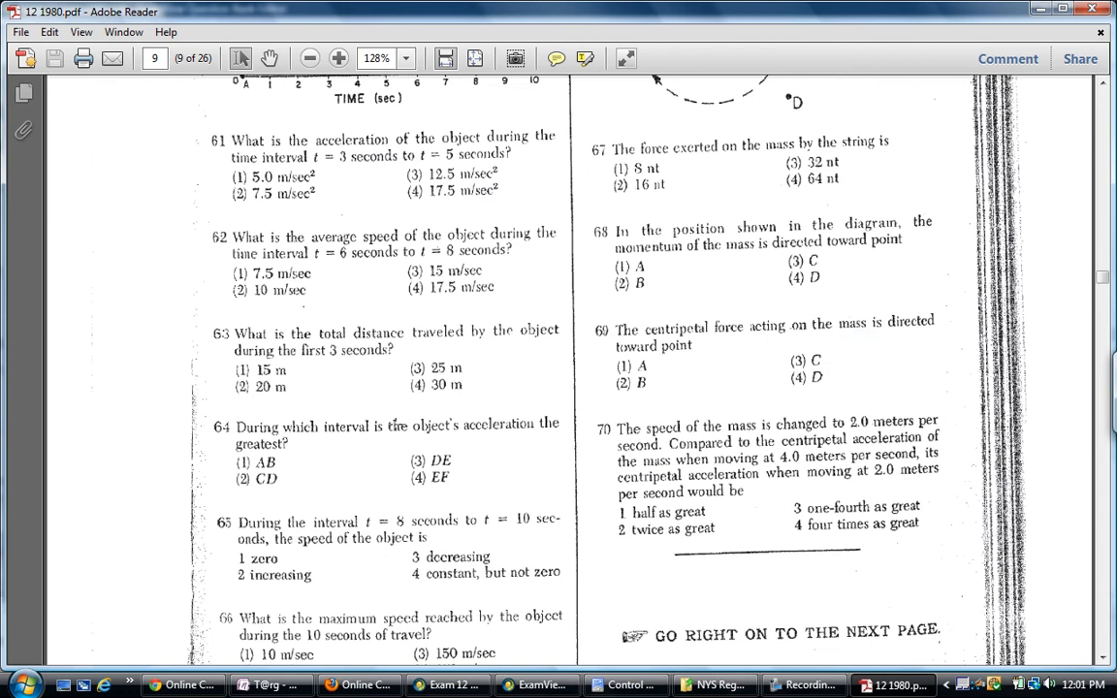
scroll("up", 3)
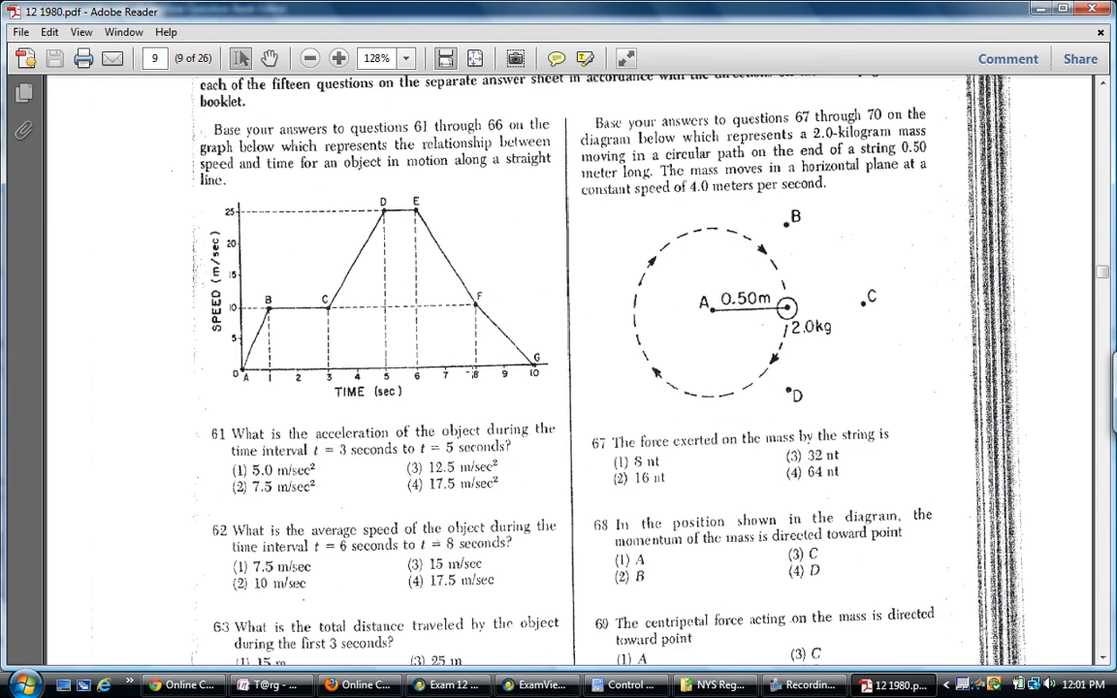
left_click(538, 685)
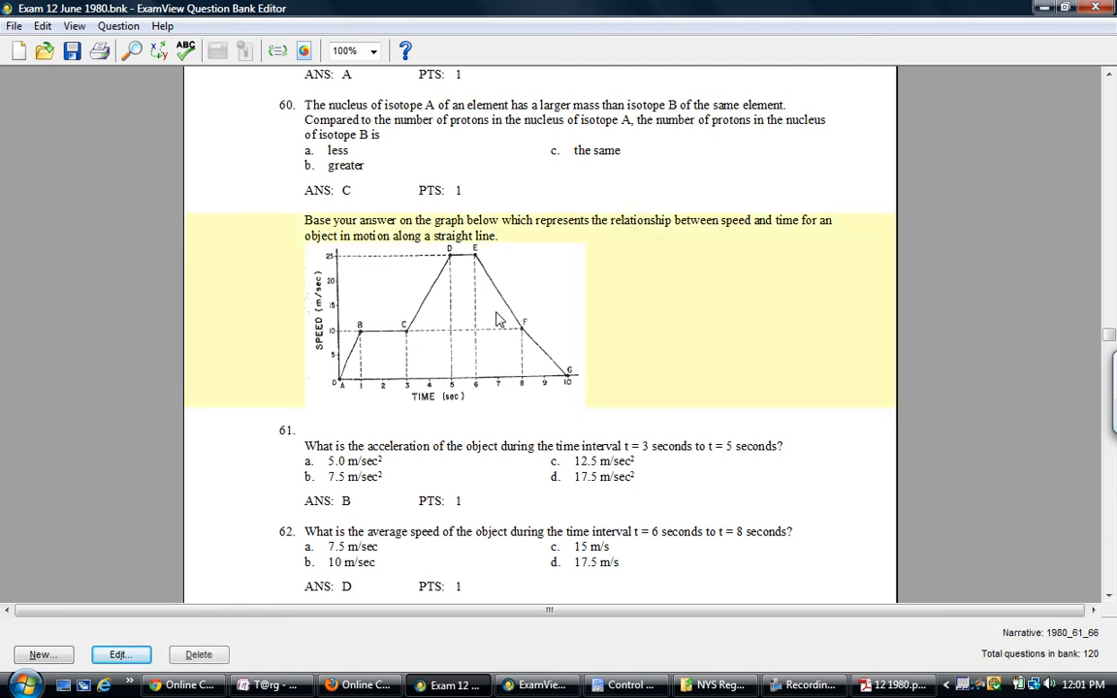
mouse_move(598, 287)
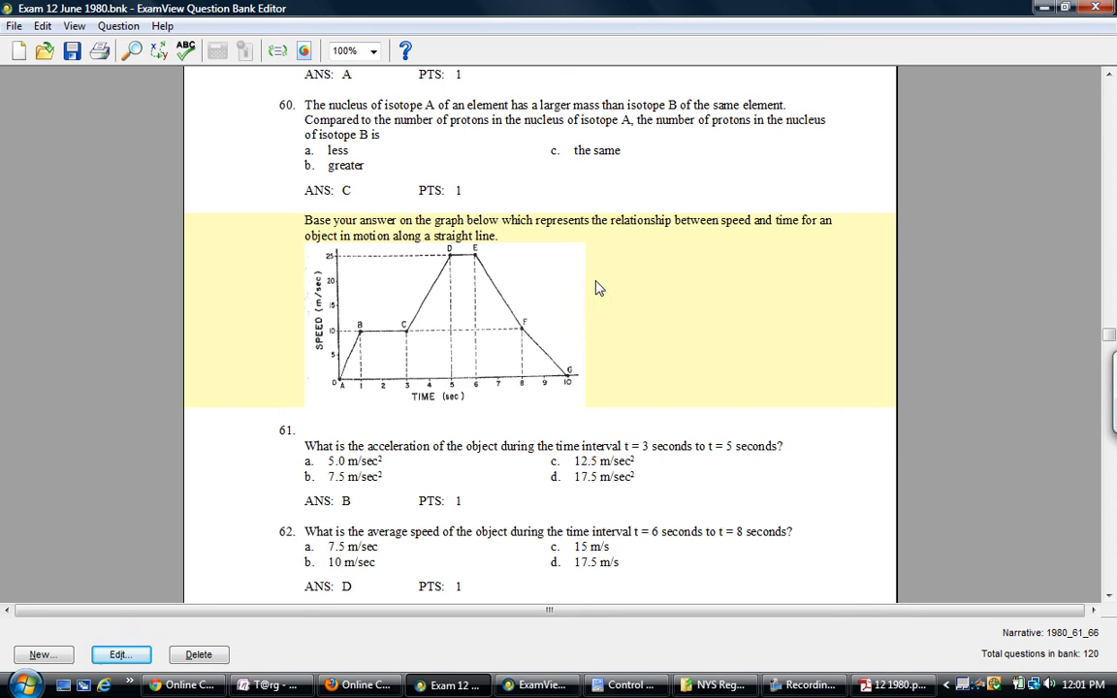
mouse_move(417, 237)
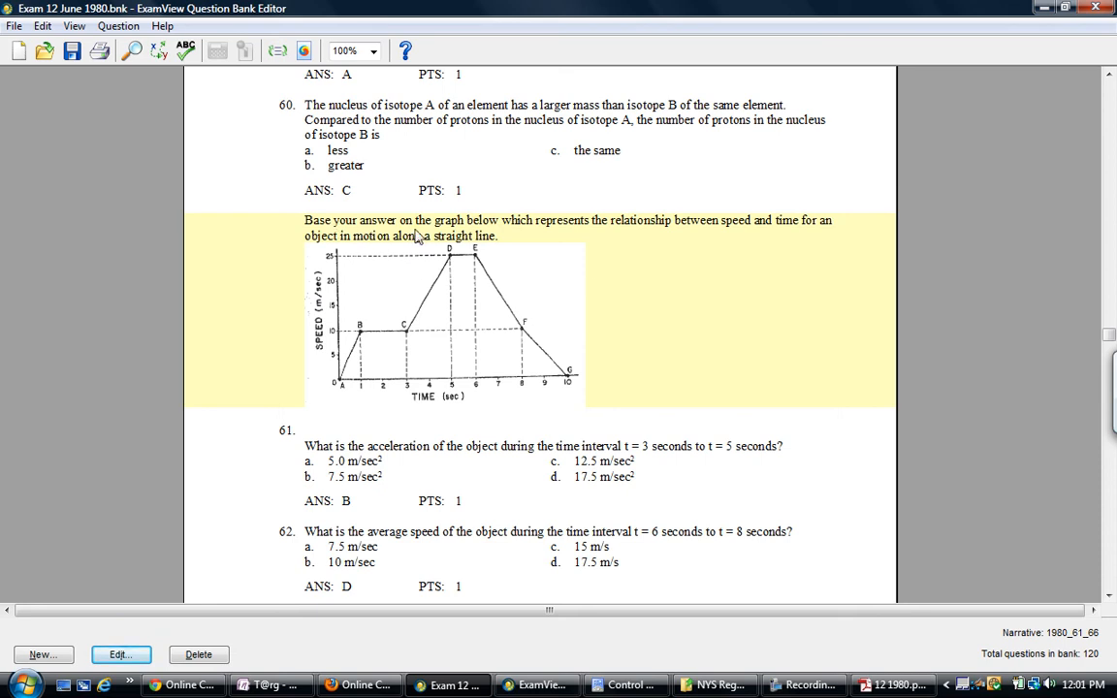
mouse_move(630, 365)
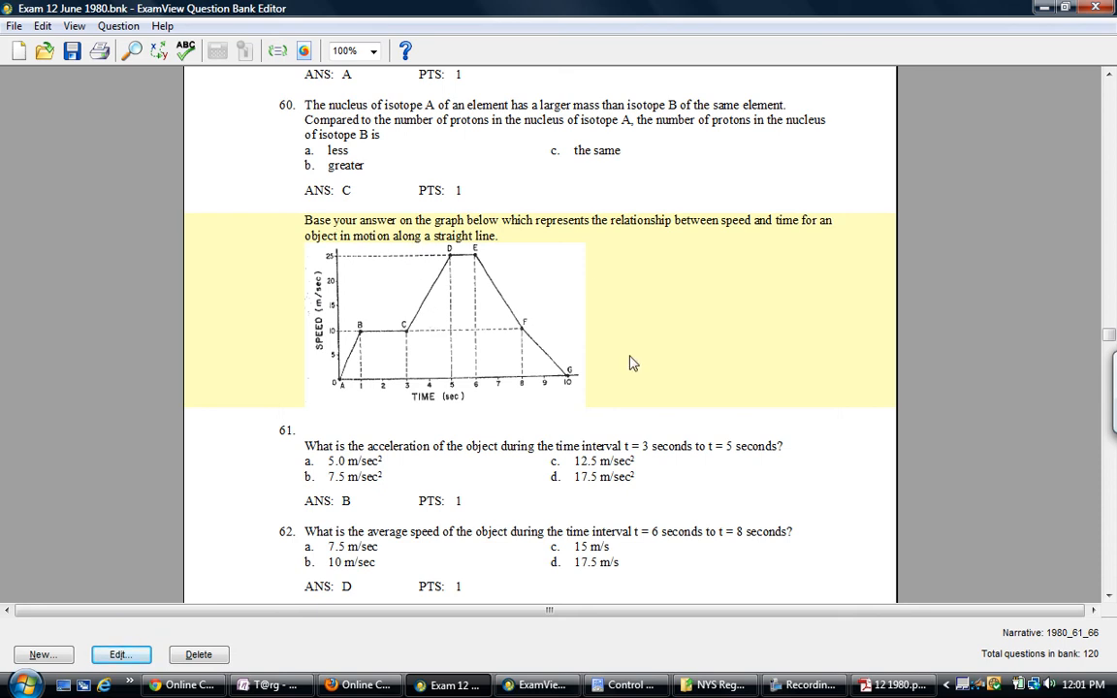
mouse_move(597, 481)
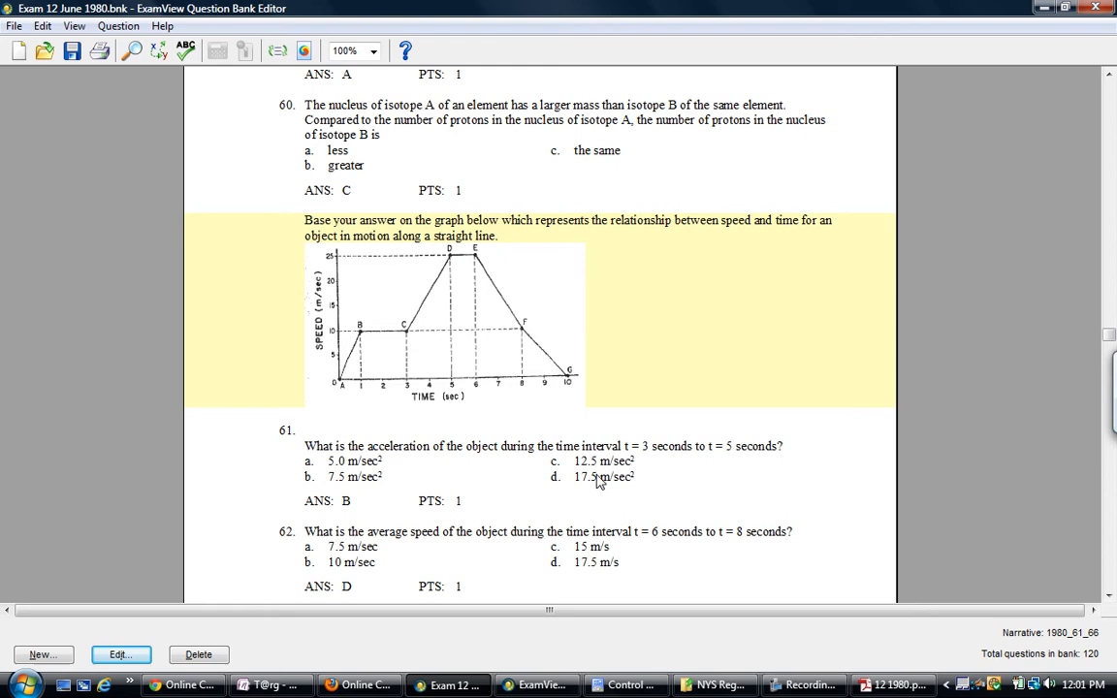
mouse_move(485, 448)
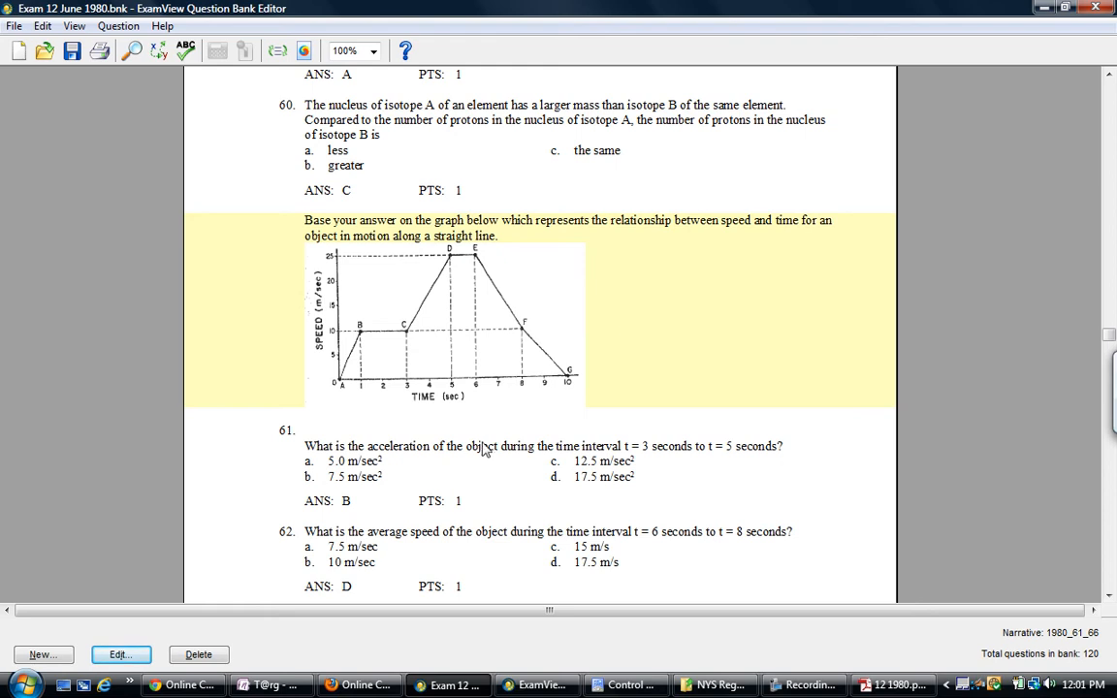
- Begin editing question 61, which uses narrative 1980_01_66
left_click(120, 656)
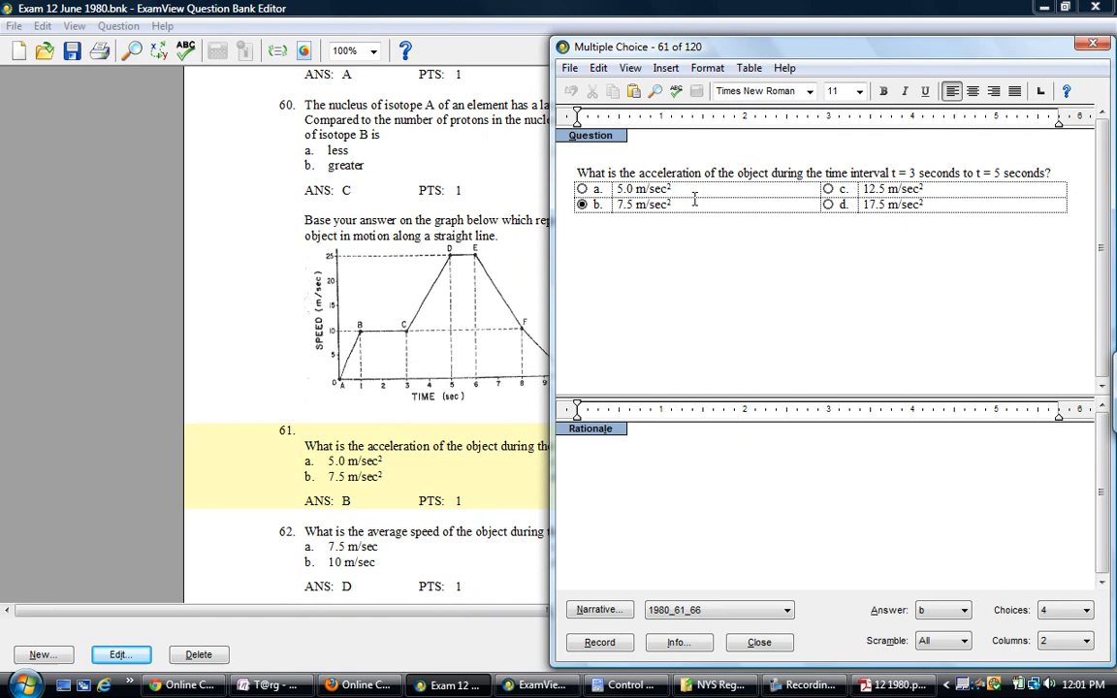
mouse_move(724, 580)
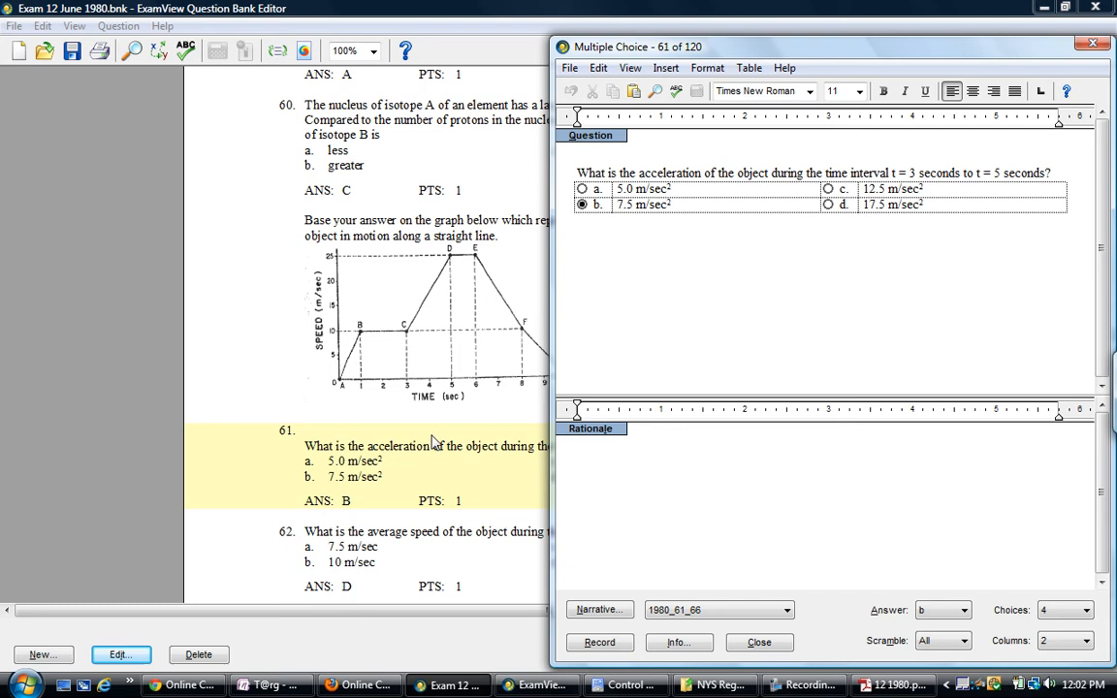
mouse_move(544, 423)
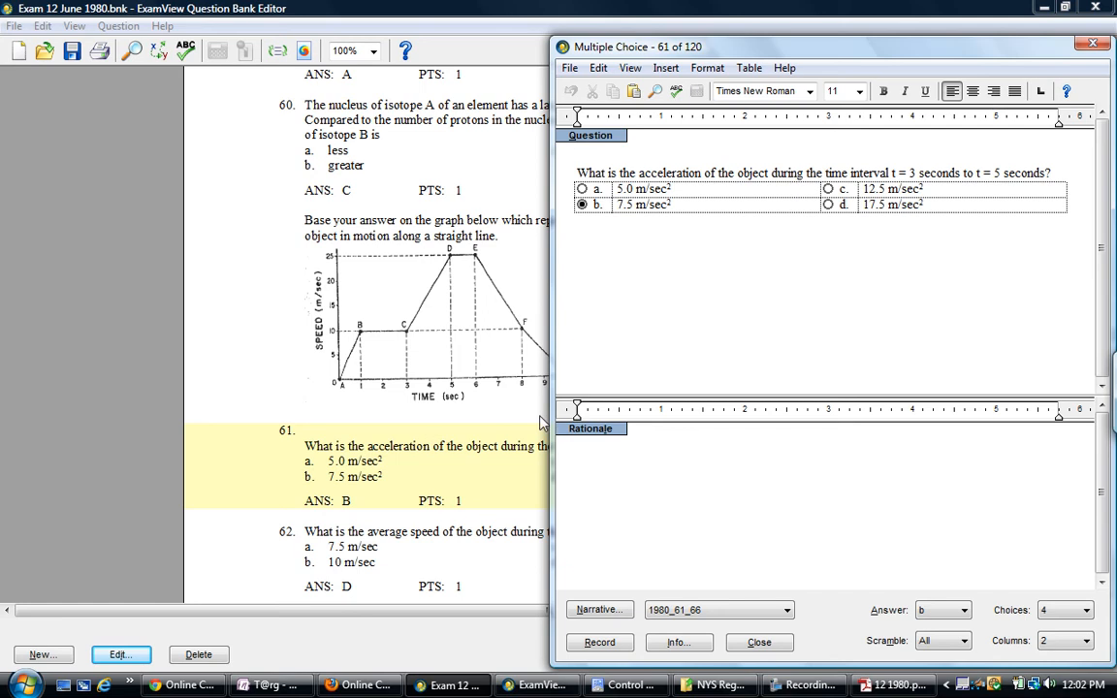
mouse_move(520, 481)
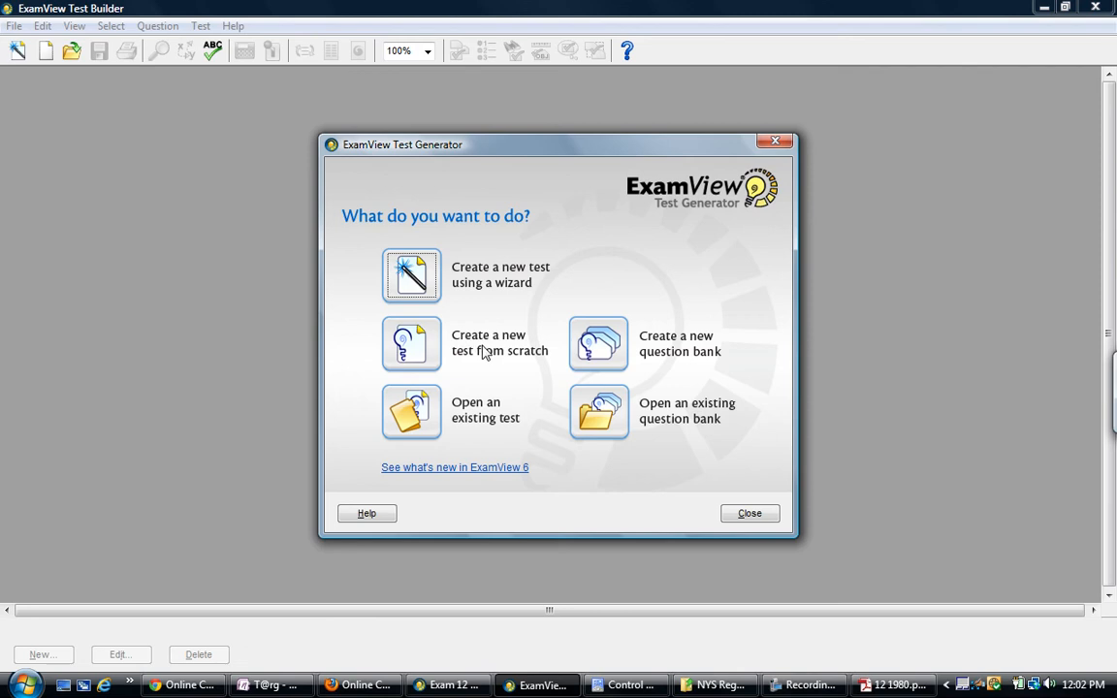
mouse_move(599, 347)
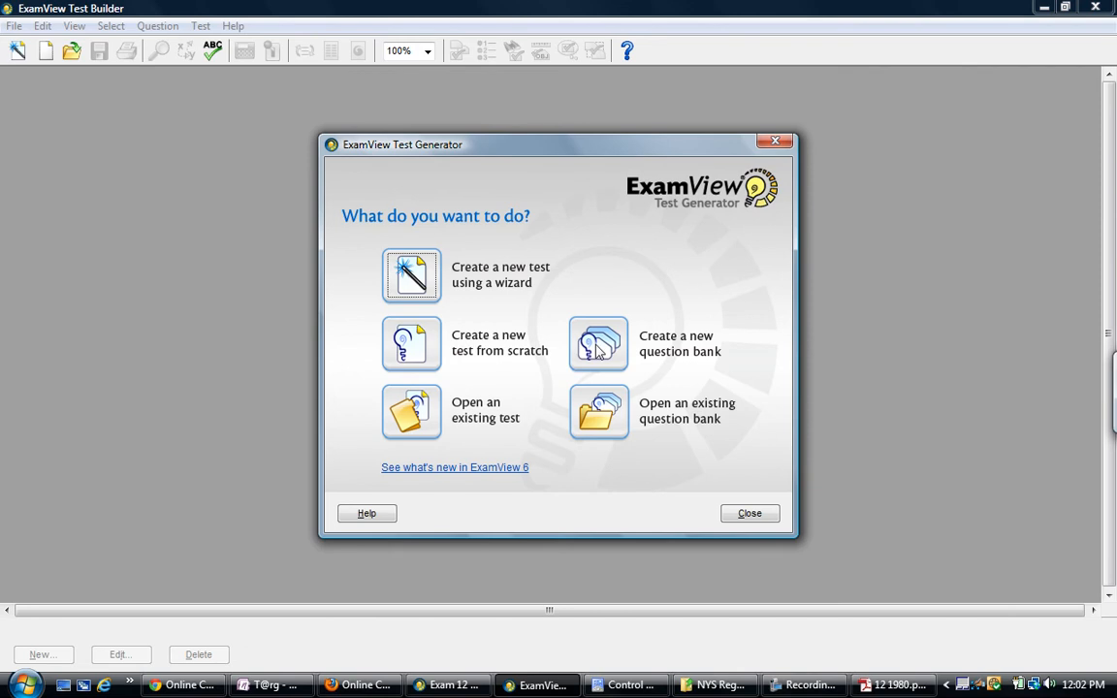
mouse_move(593, 394)
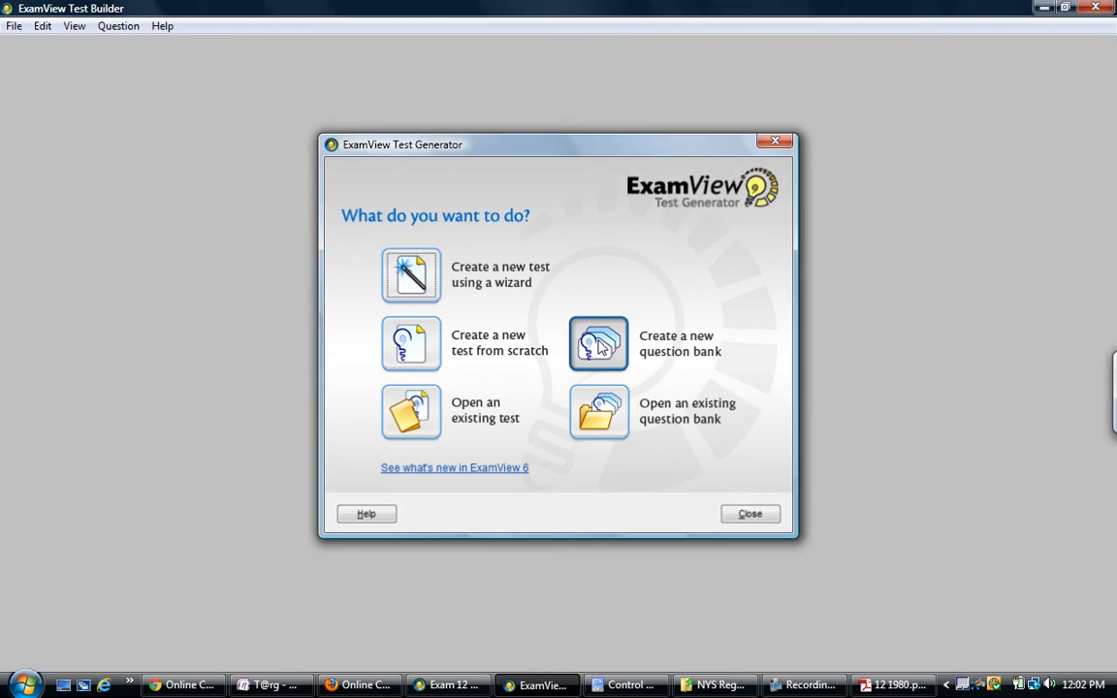
- Create a new question bank titled 'Example with narratives' with subtitle 'narrative example'
left_click(598, 343)
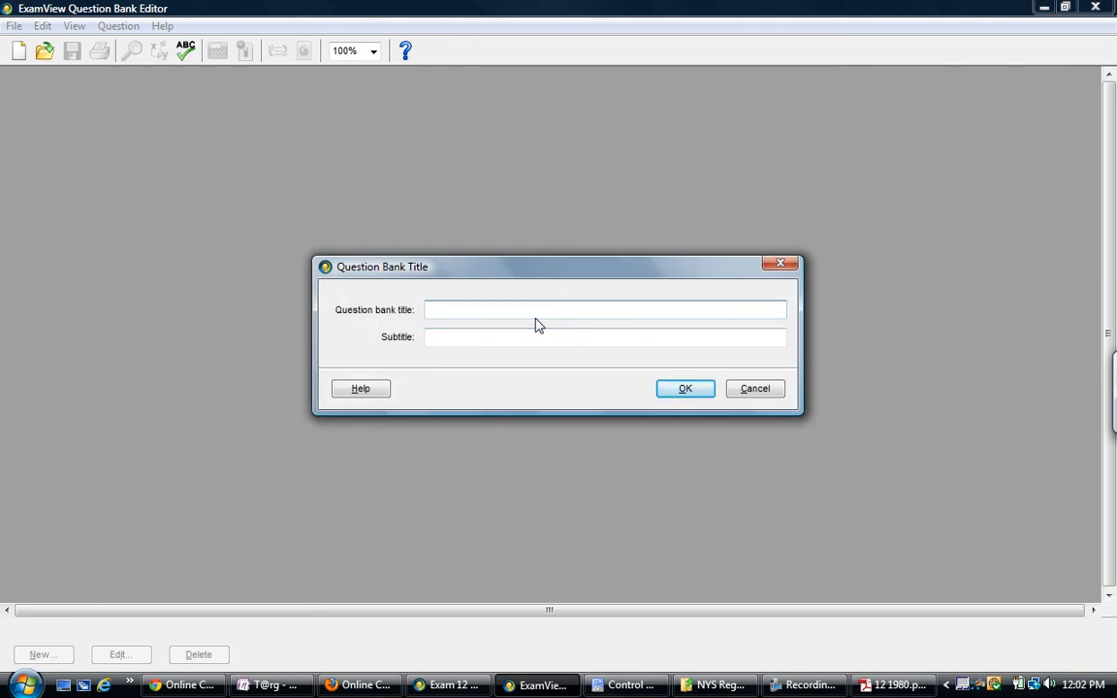
type("Example with narratives")
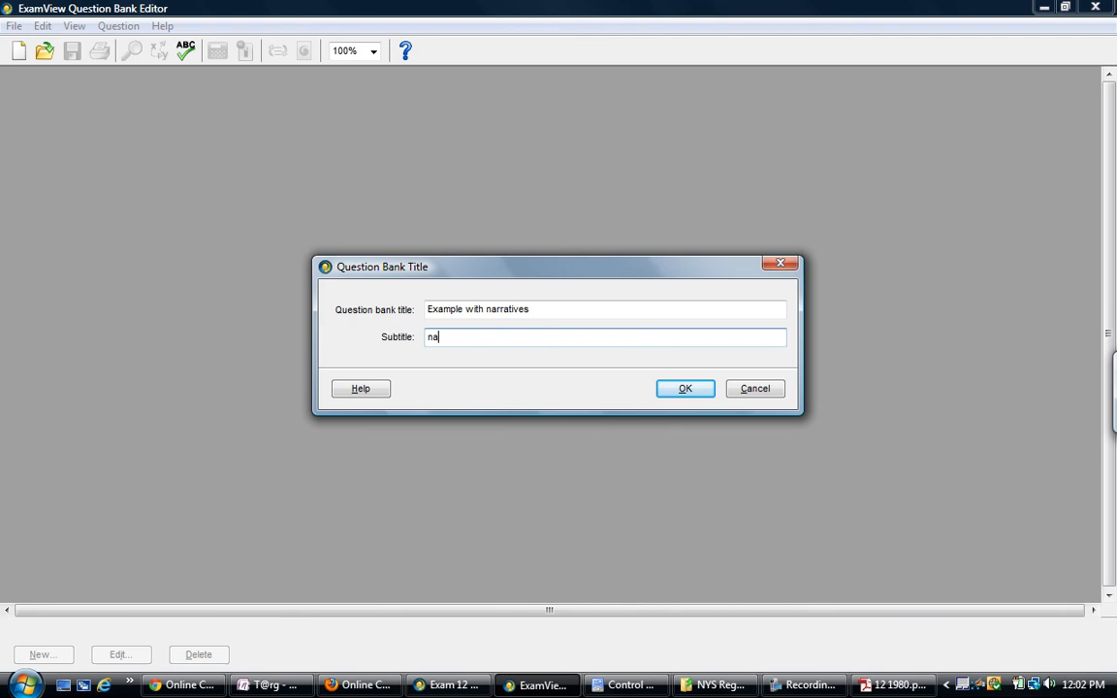
type("rrative examp")
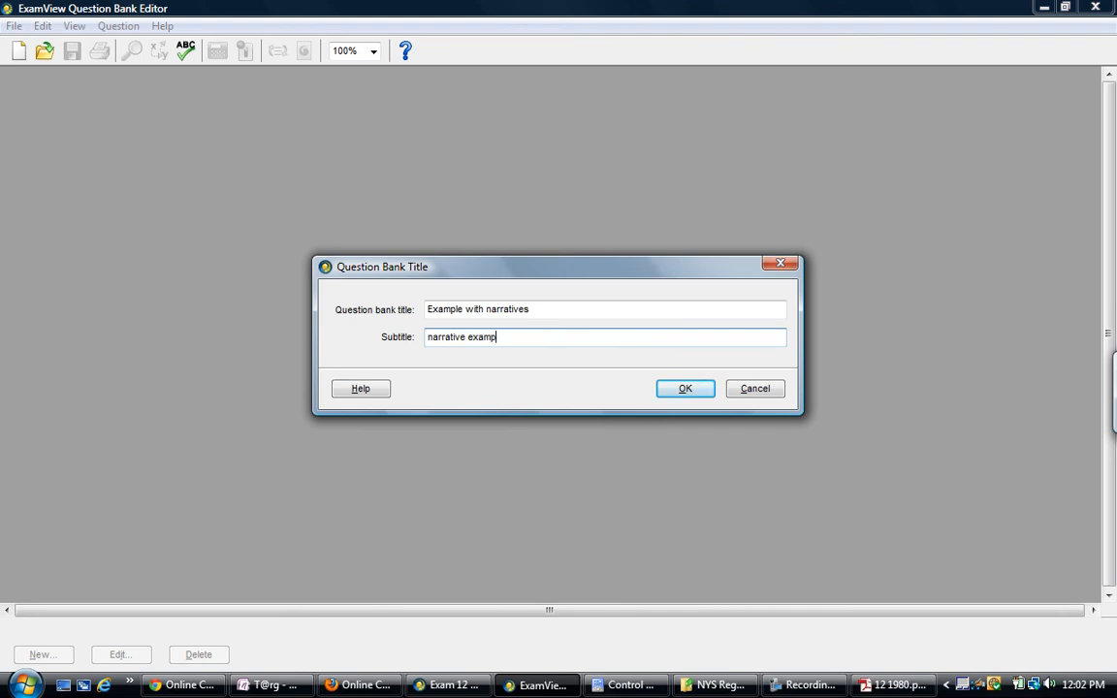
left_click(684, 388)
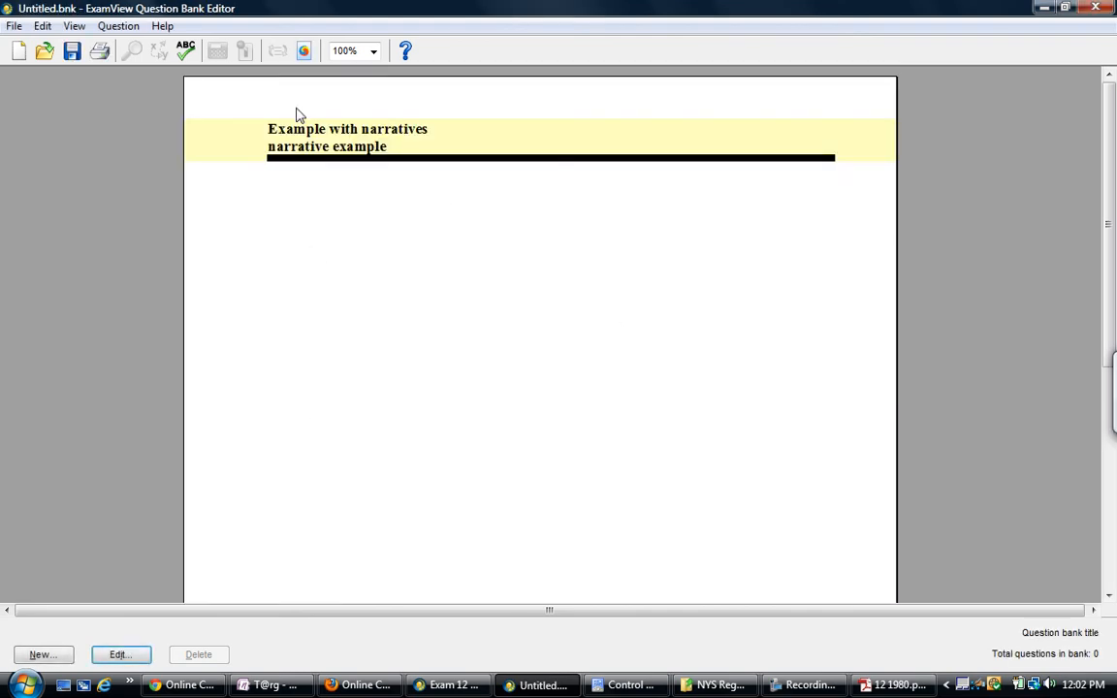
mouse_move(357, 260)
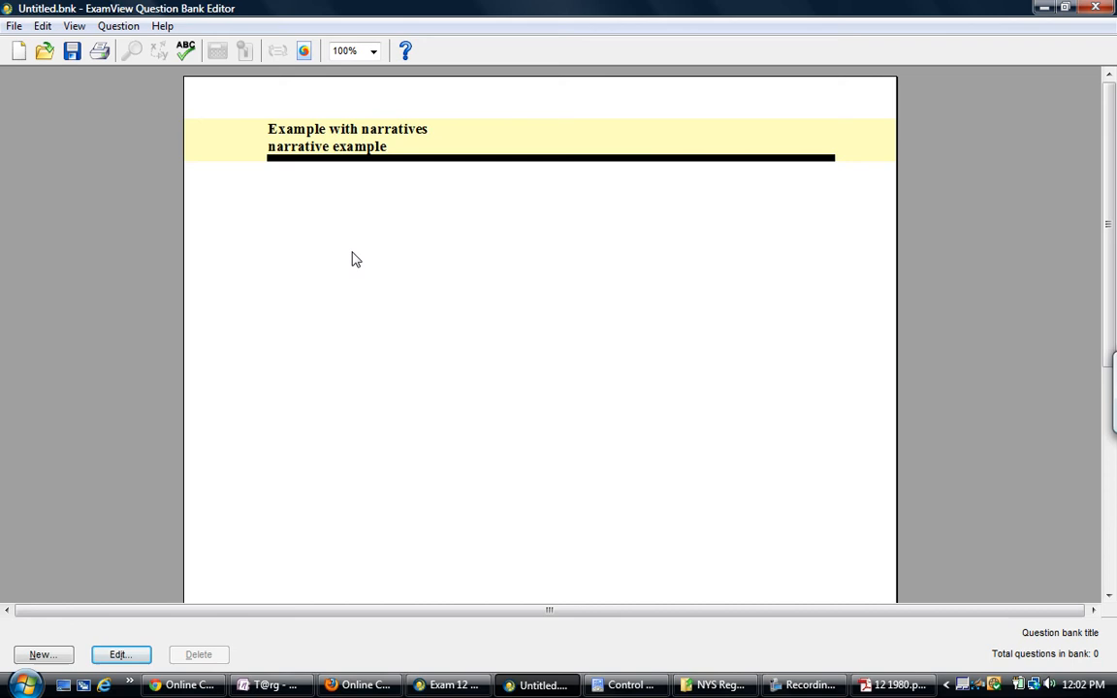
- Add a multiple-choice question 'Gibberish Question 1 that uses a narrative' with choices 1–4
left_click(42, 656)
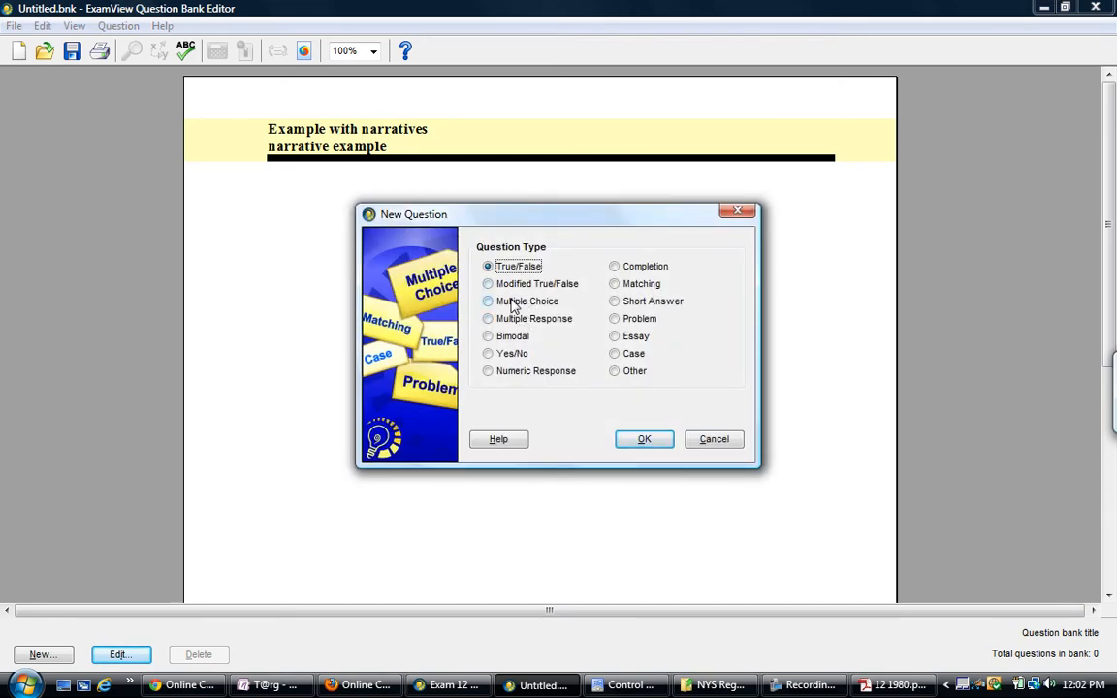
left_click(644, 439)
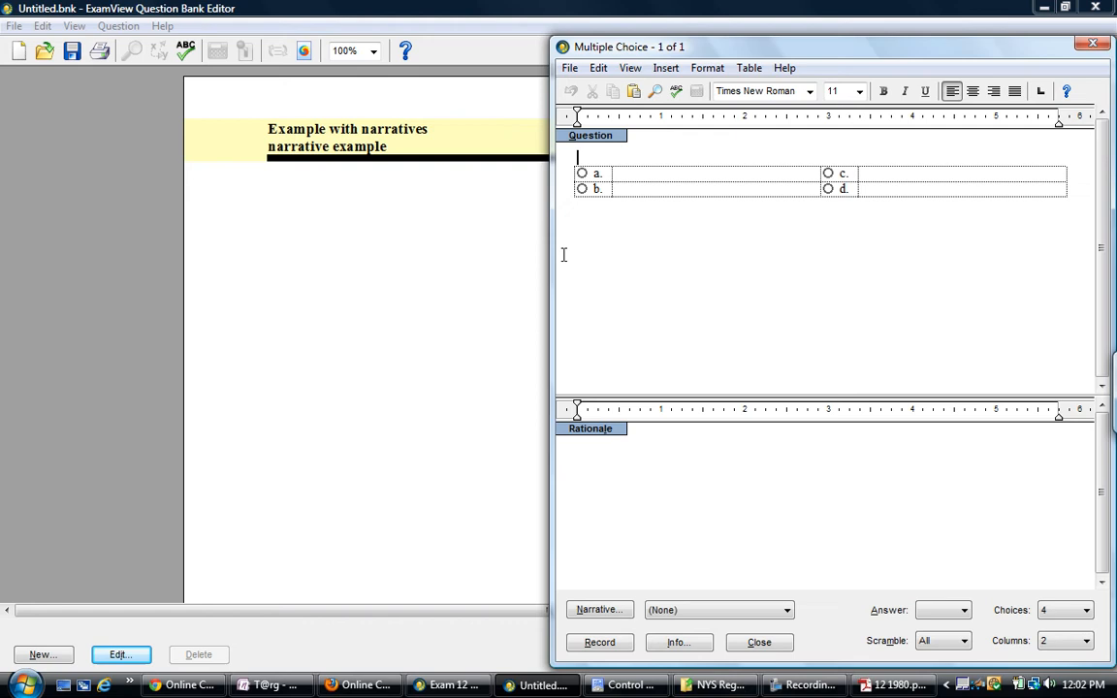
type("Gibberish Question")
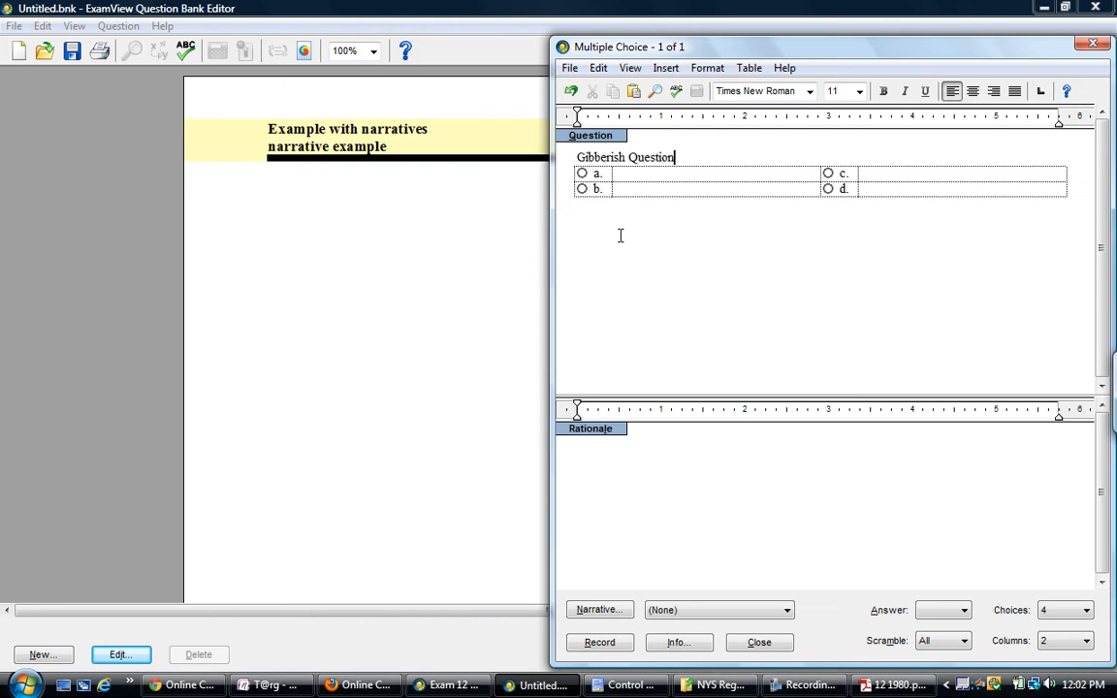
type("1 that uses a narrative")
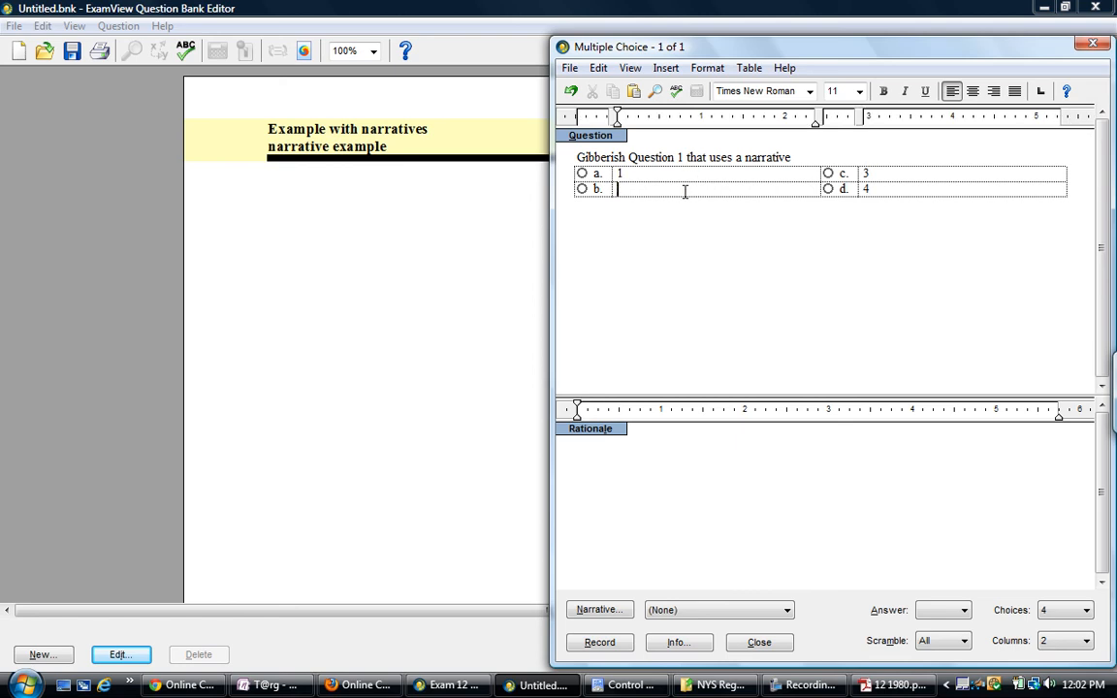
type("2")
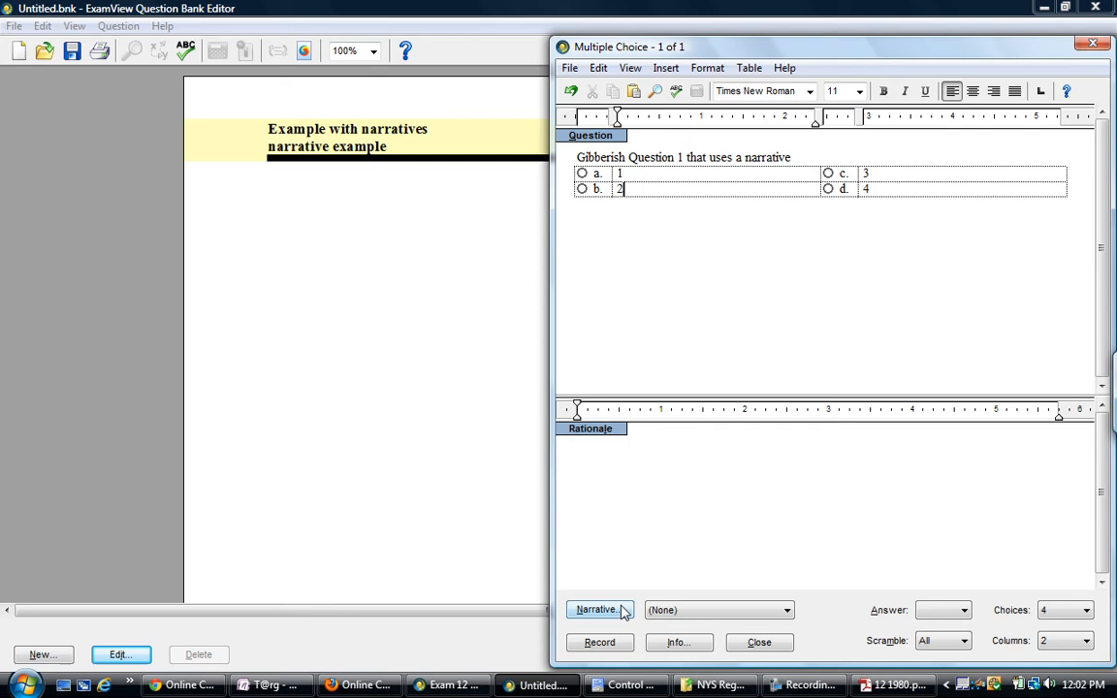
- Create a new narrative named 1980_61_66 from the Narratives dialog
left_click(788, 609)
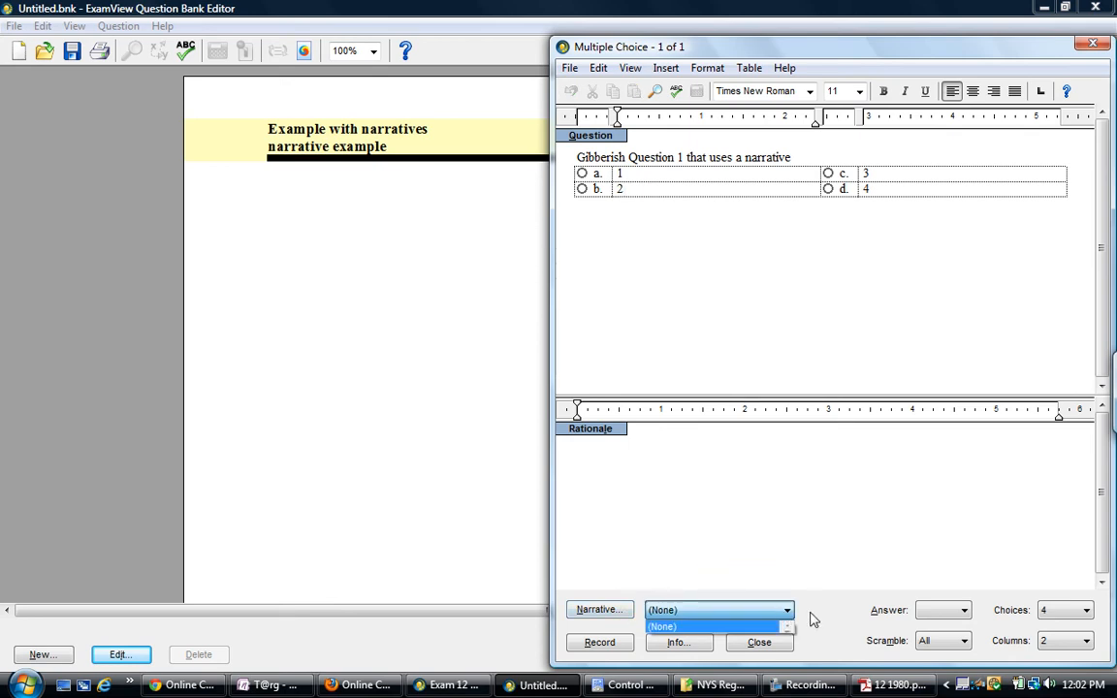
mouse_move(786, 573)
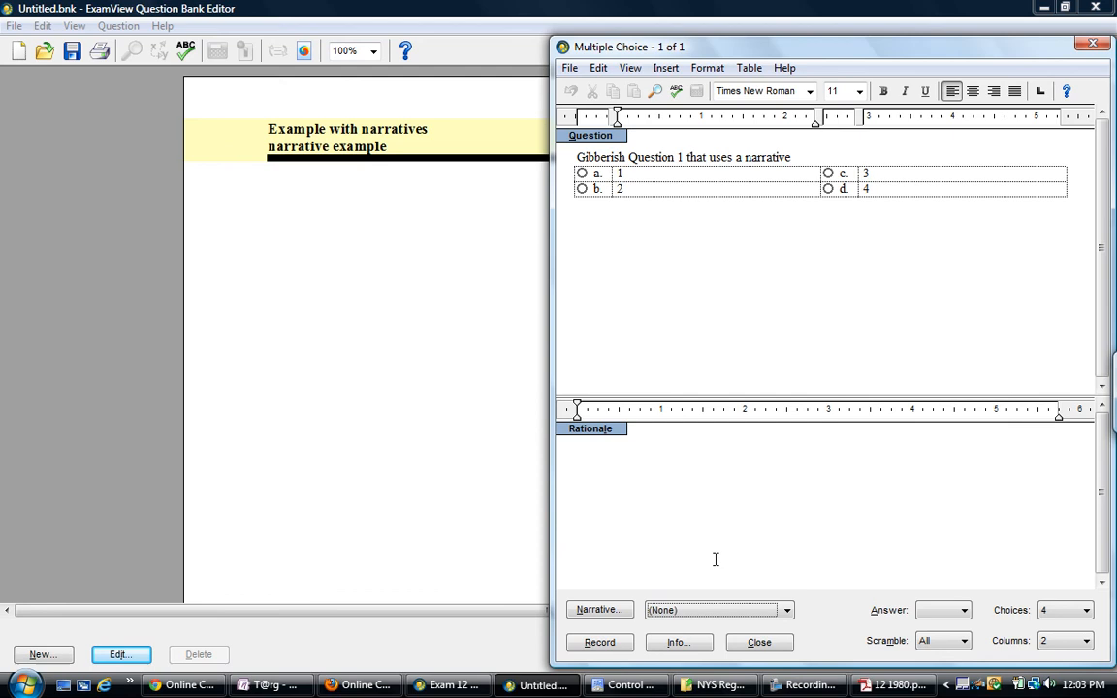
left_click(597, 609)
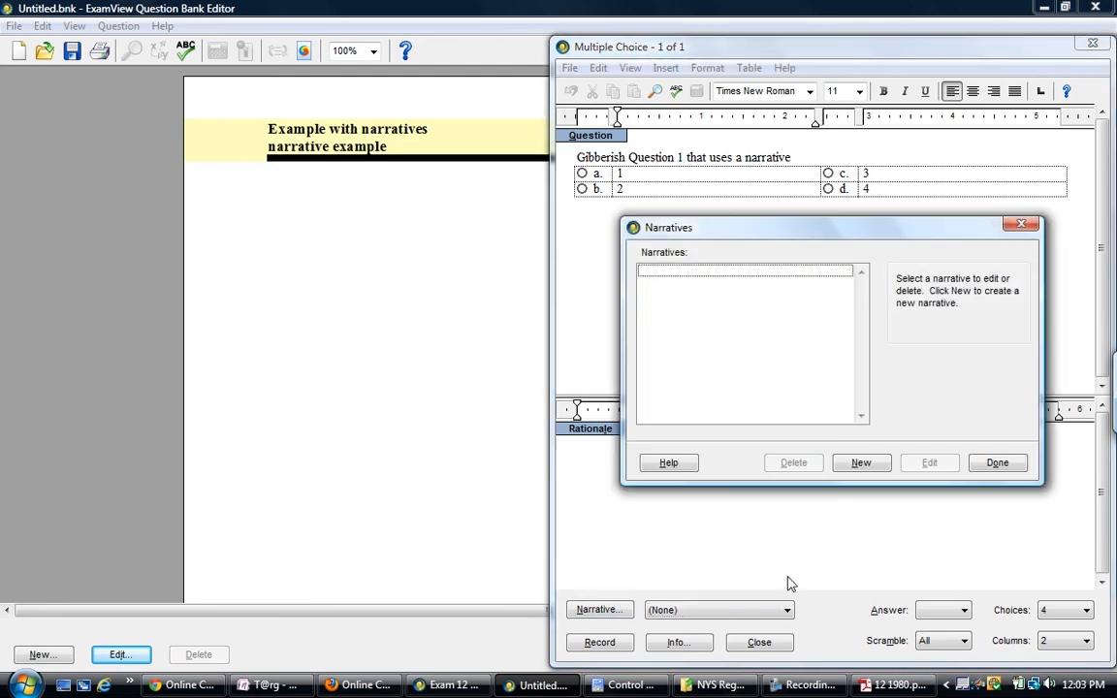
left_click(861, 462)
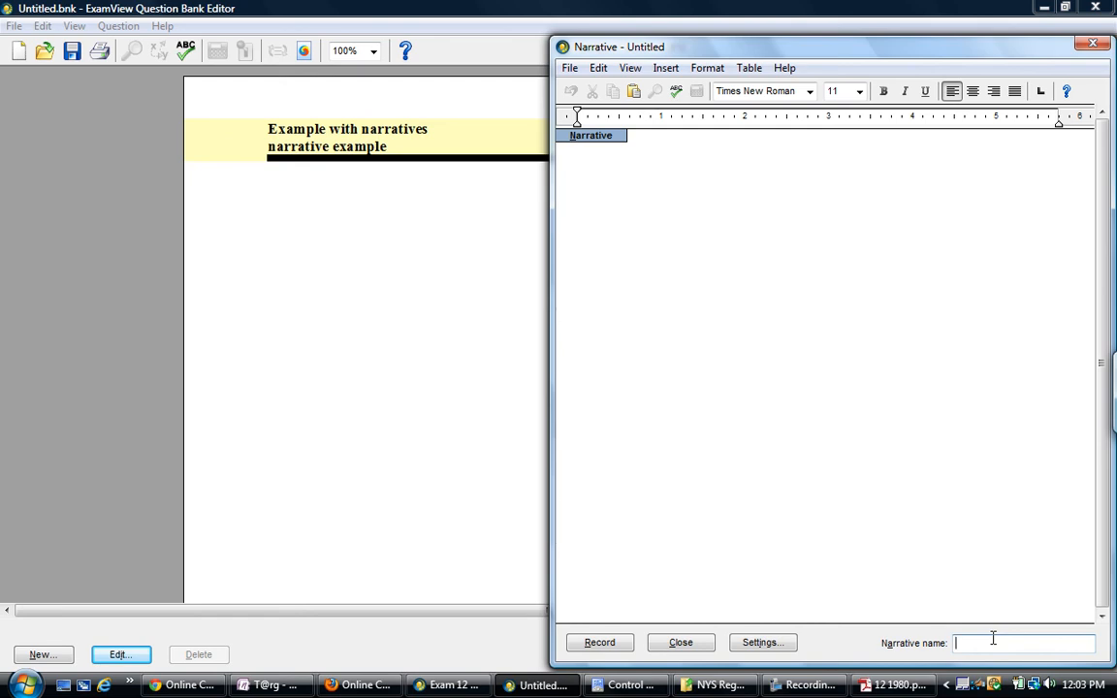
type("198")
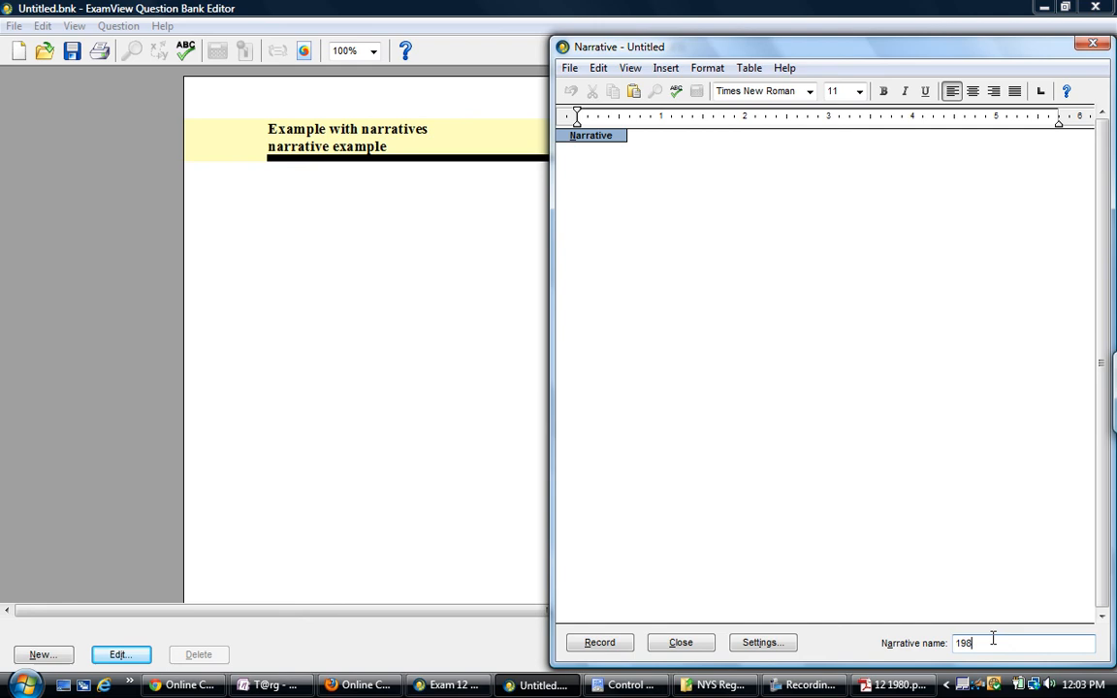
type("0_")
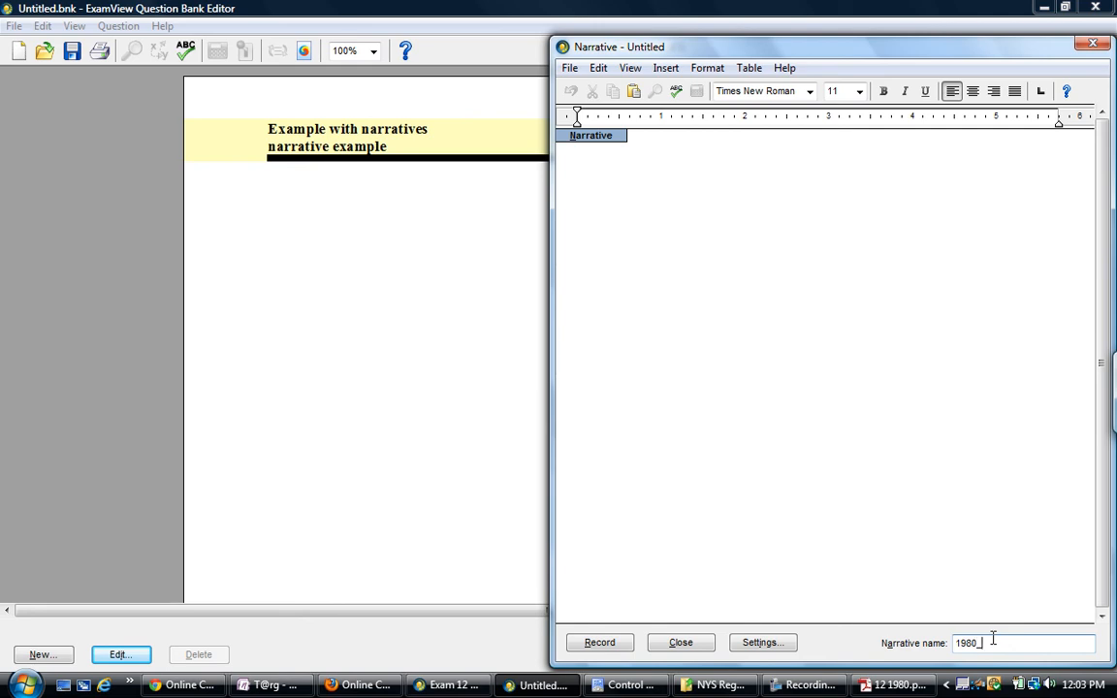
type("61")
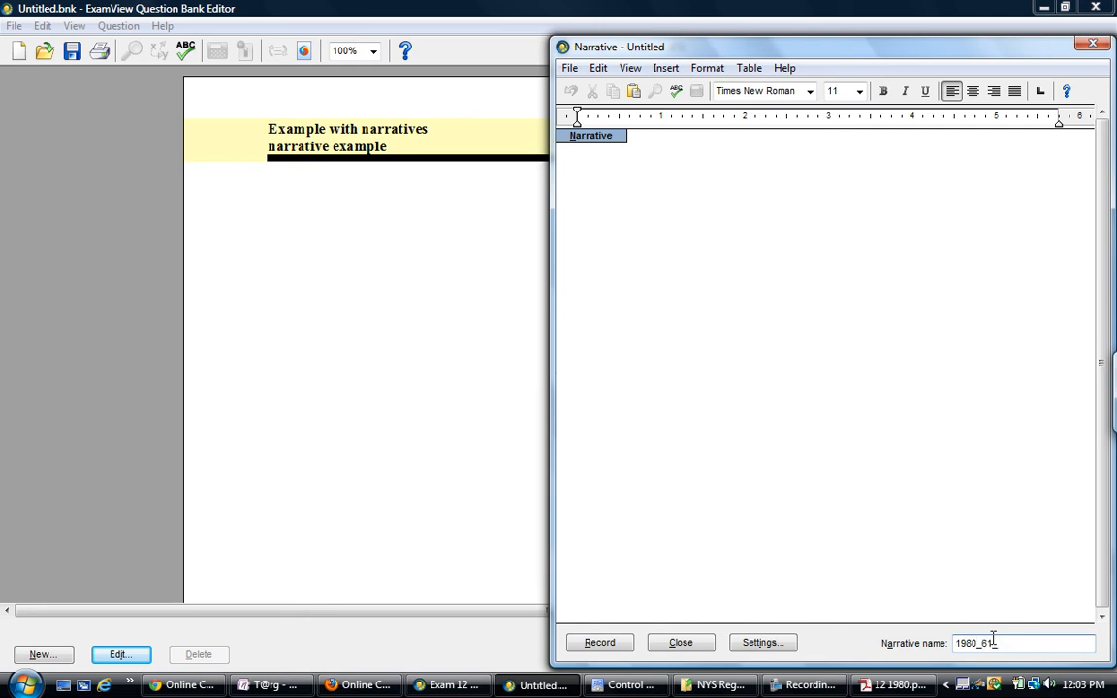
type("_66")
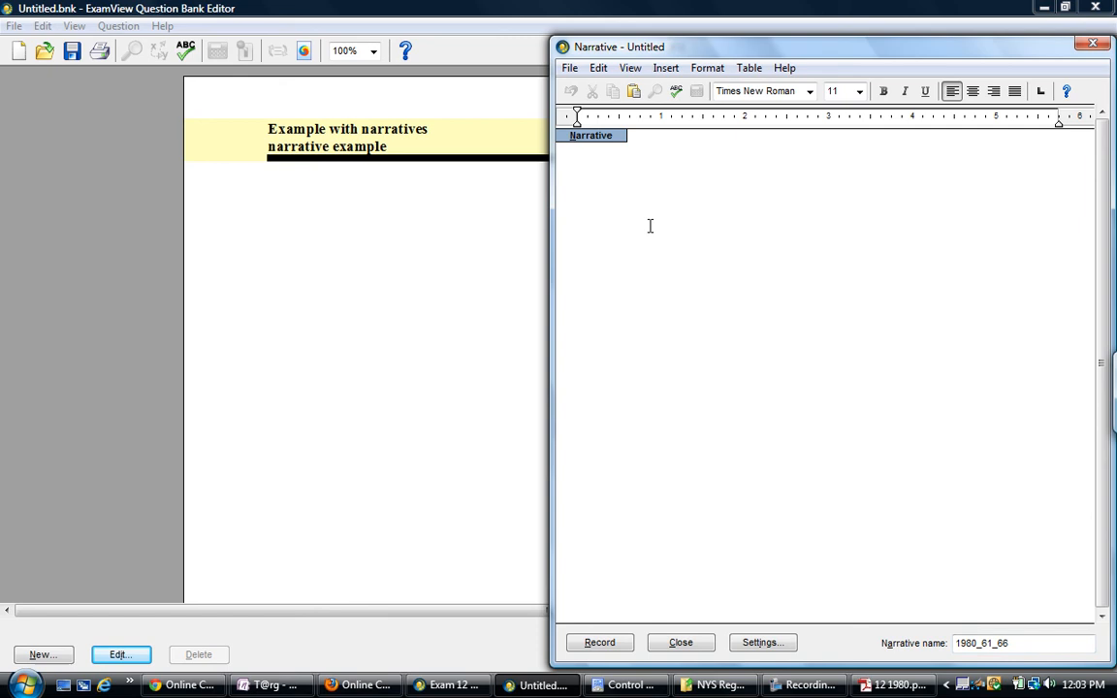
- Write 'This is my narrative check out the questions below.' and start a new line
type("T")
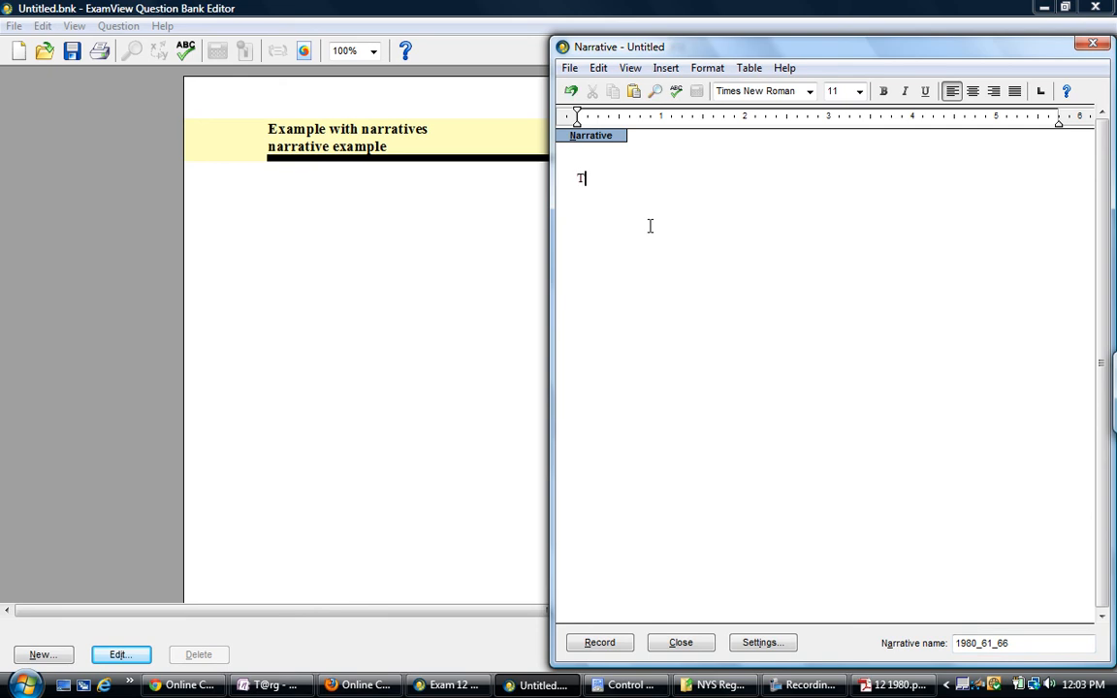
type("his is my narra")
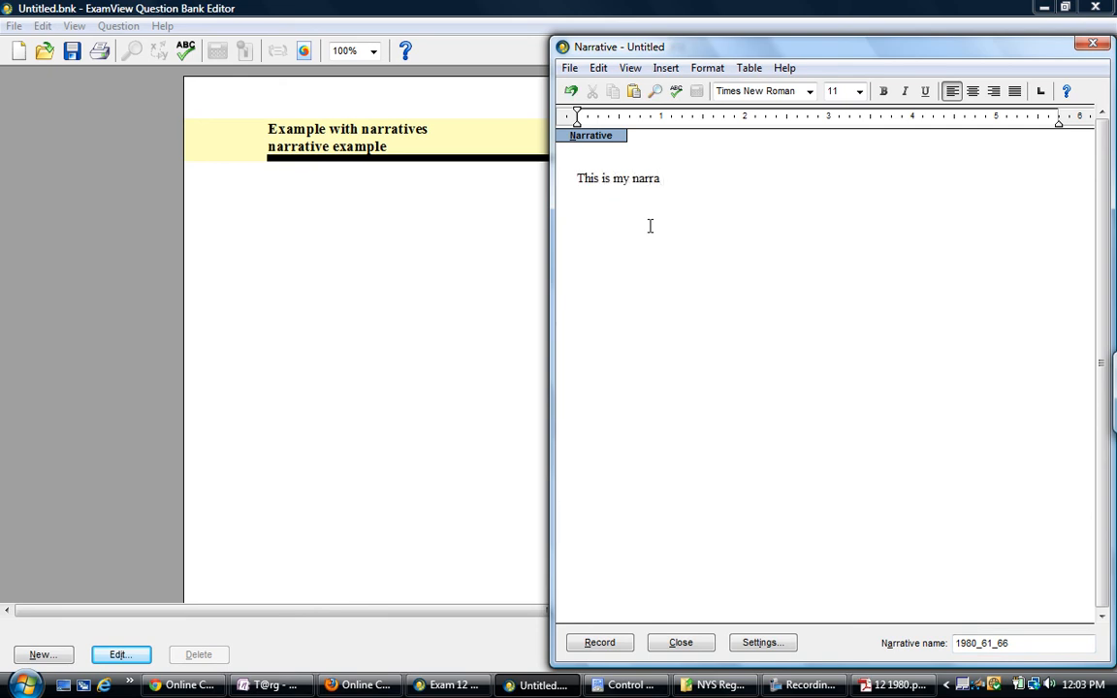
type("tive check")
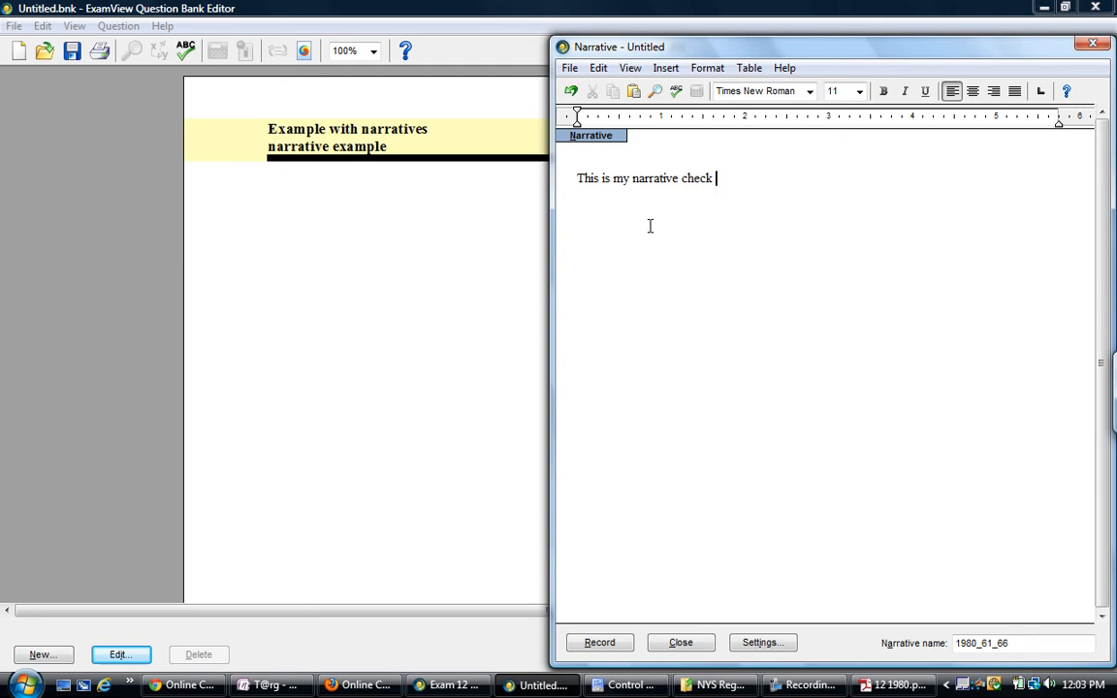
type("o")
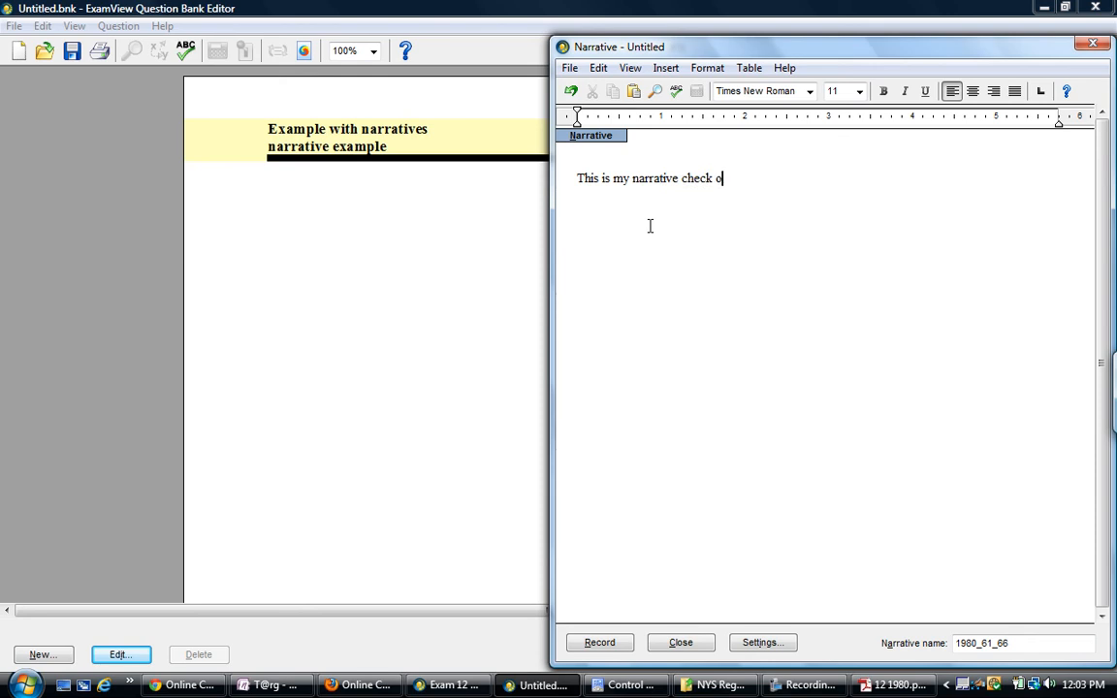
type("ut the questionsn b")
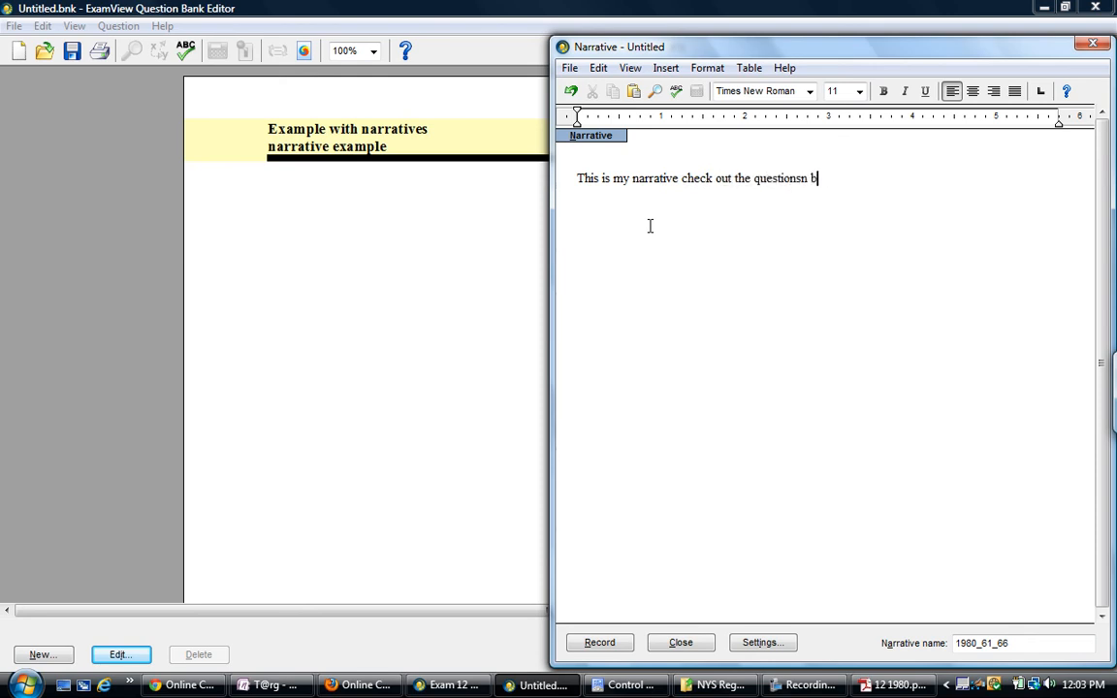
type("elow")
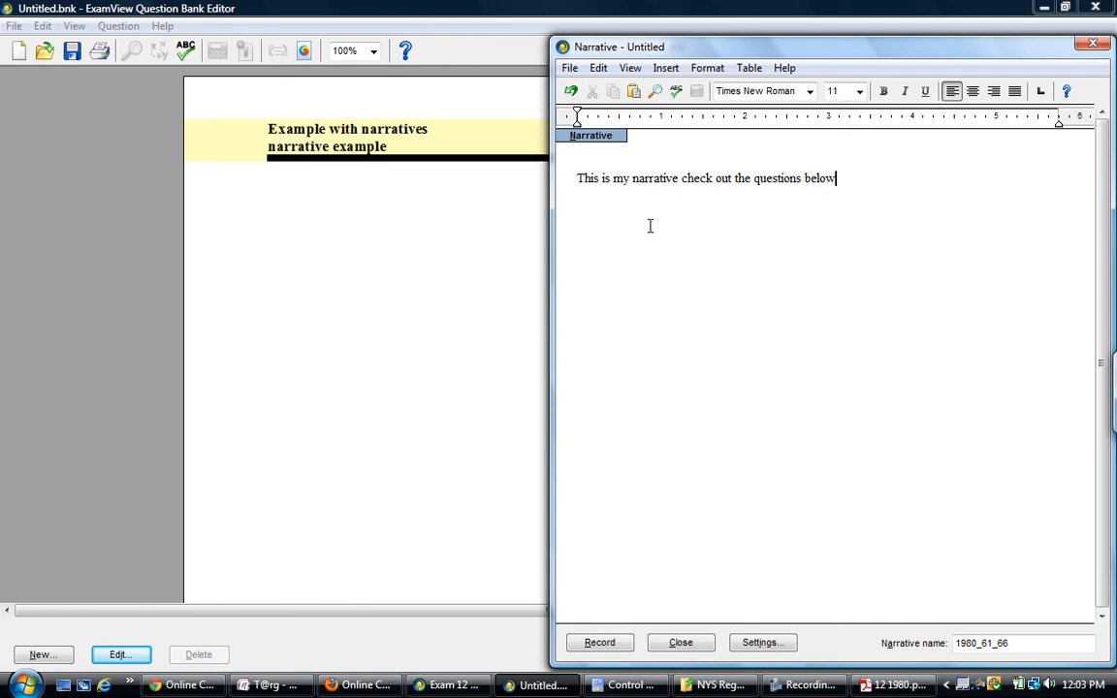
key("Return")
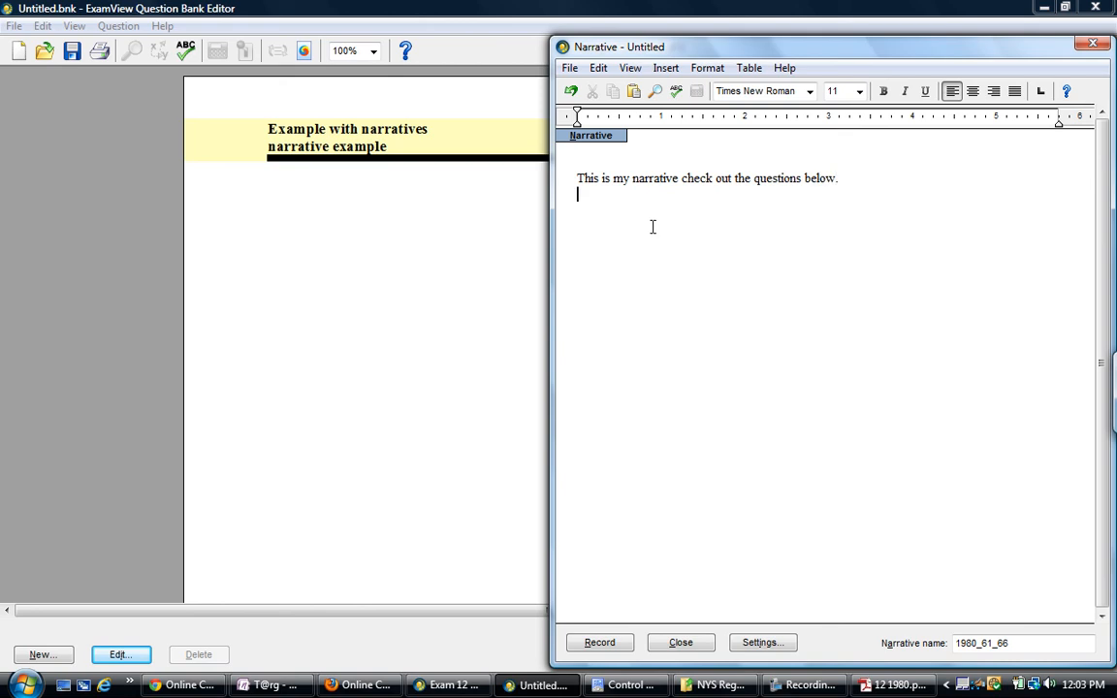
mouse_move(396, 578)
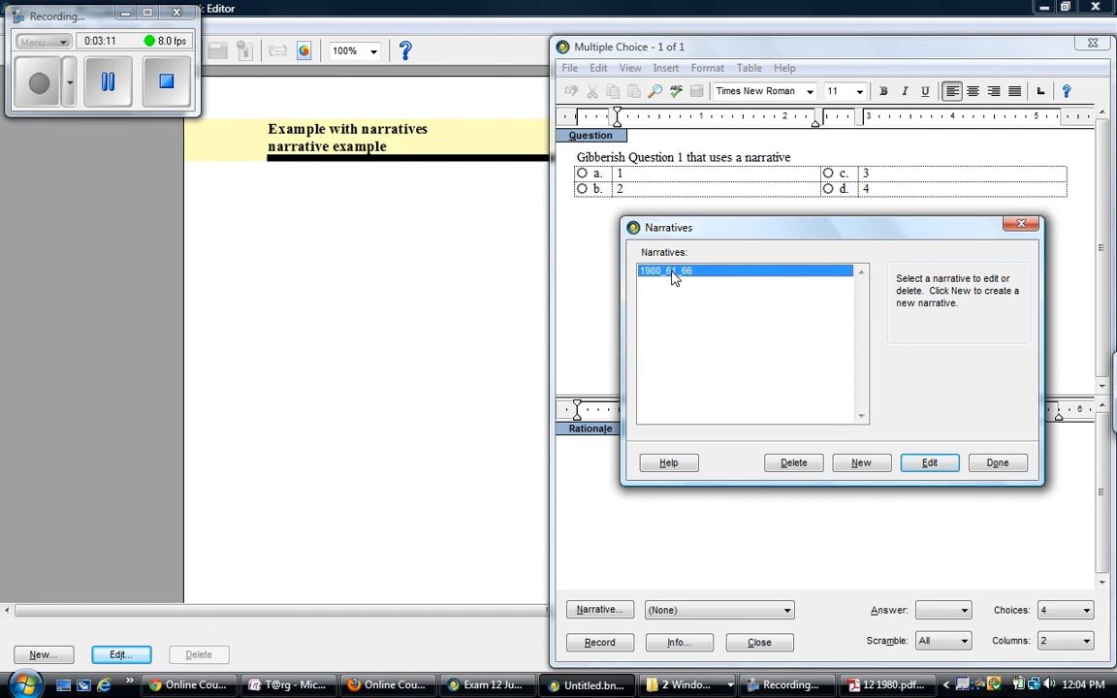
- Finish the narrative list so question 1 links to 1980_61_66 with answer a
left_click(997, 461)
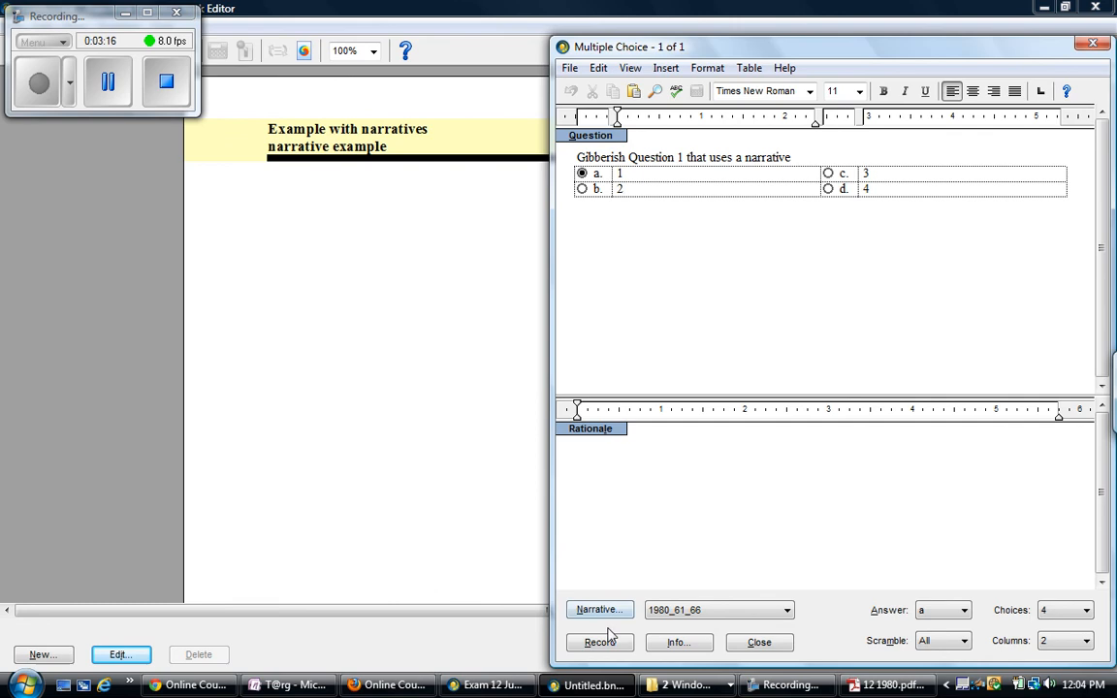
- Record question 1 into the bank beneath the graph narrative and verify it in the editor
left_click(760, 642)
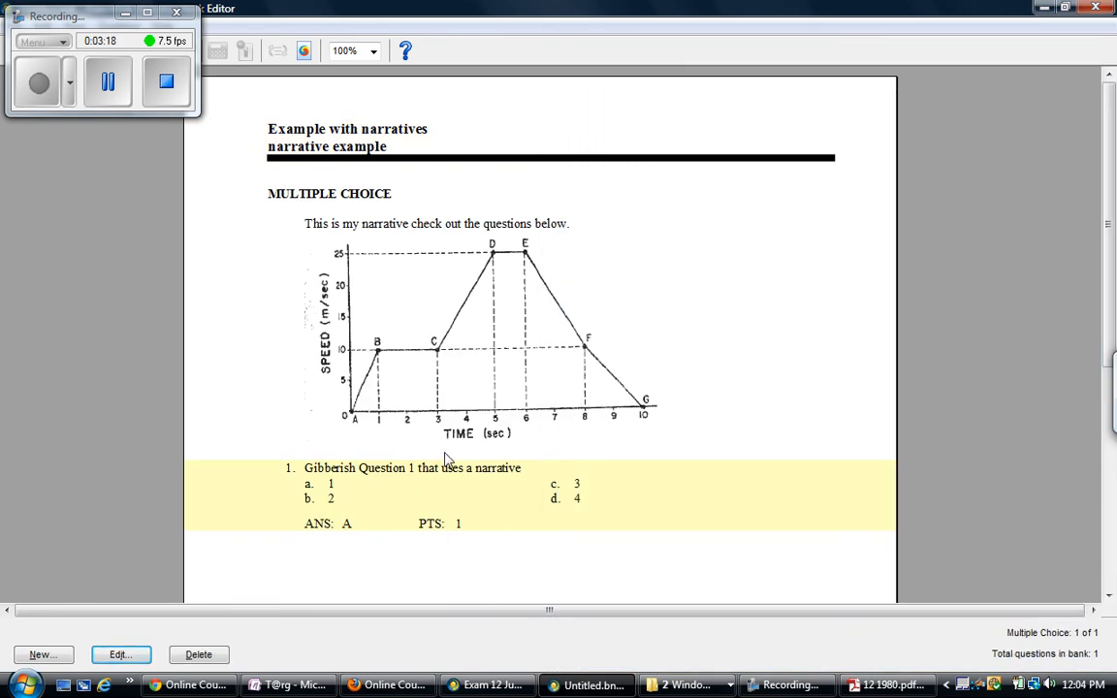
left_click(121, 654)
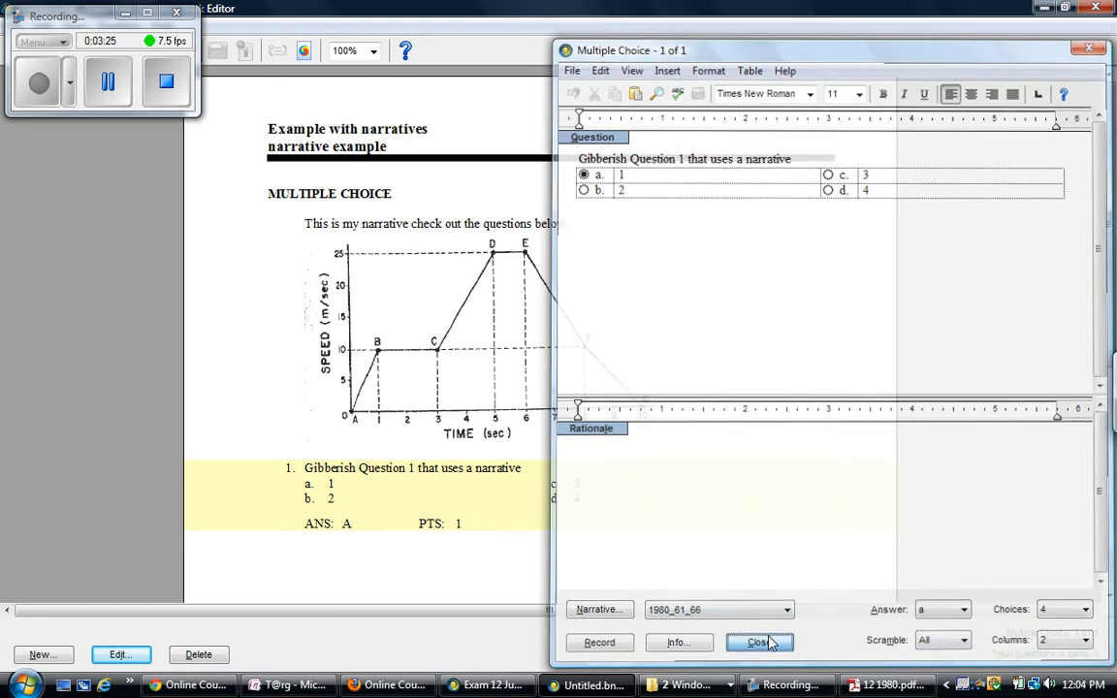
left_click(759, 642)
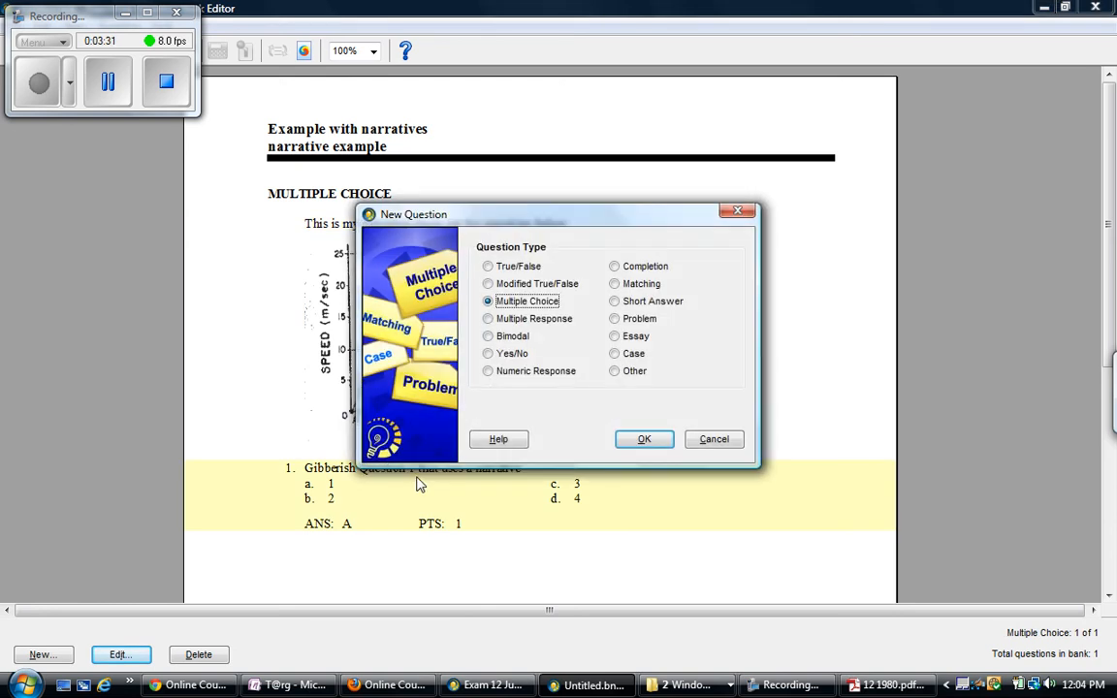
- Record multiple-choice 'Question Number 2' linked to 1980_61_66 with choices 12, 132, 23, 23 and answer d
left_click(644, 439)
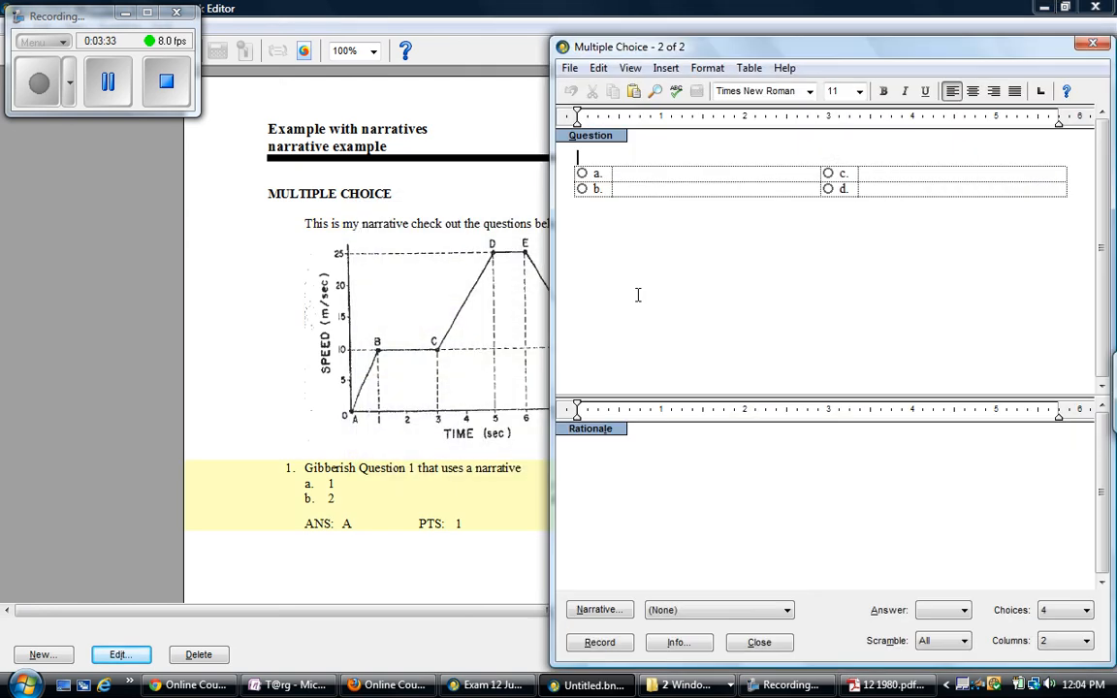
left_click(787, 609)
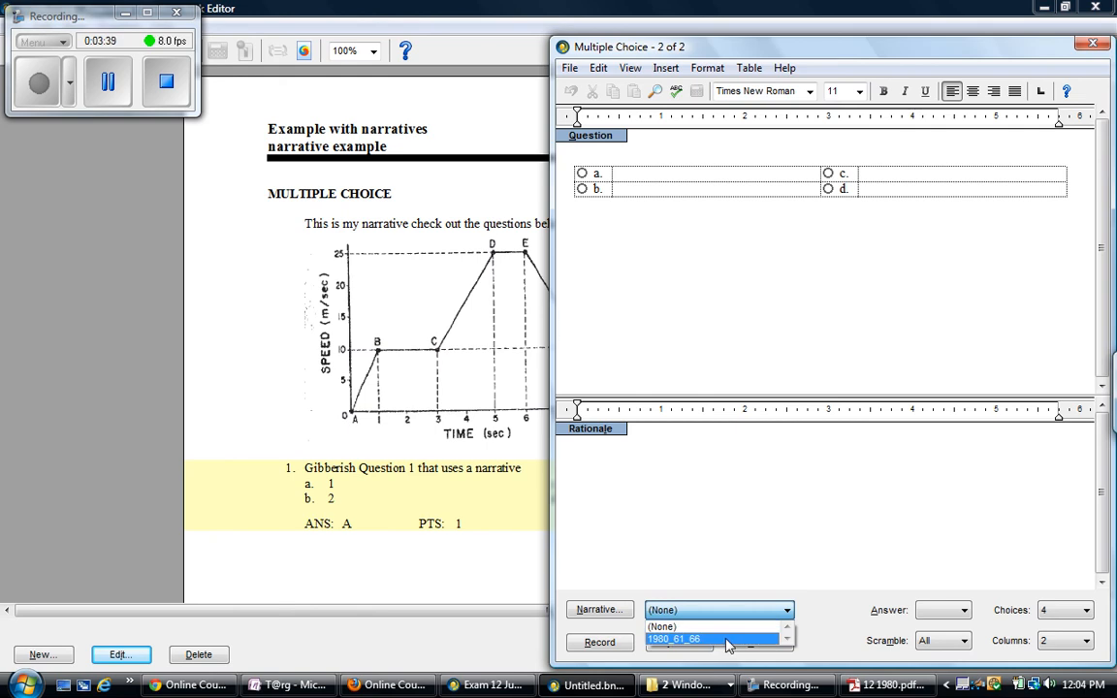
left_click(675, 640)
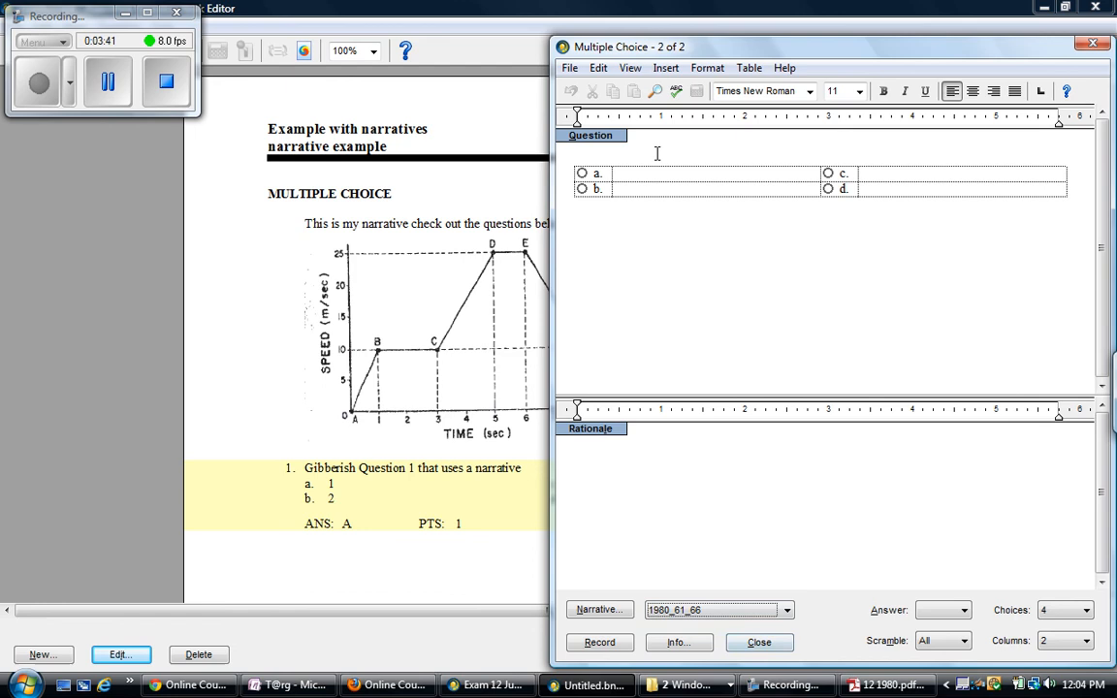
type("Question Number")
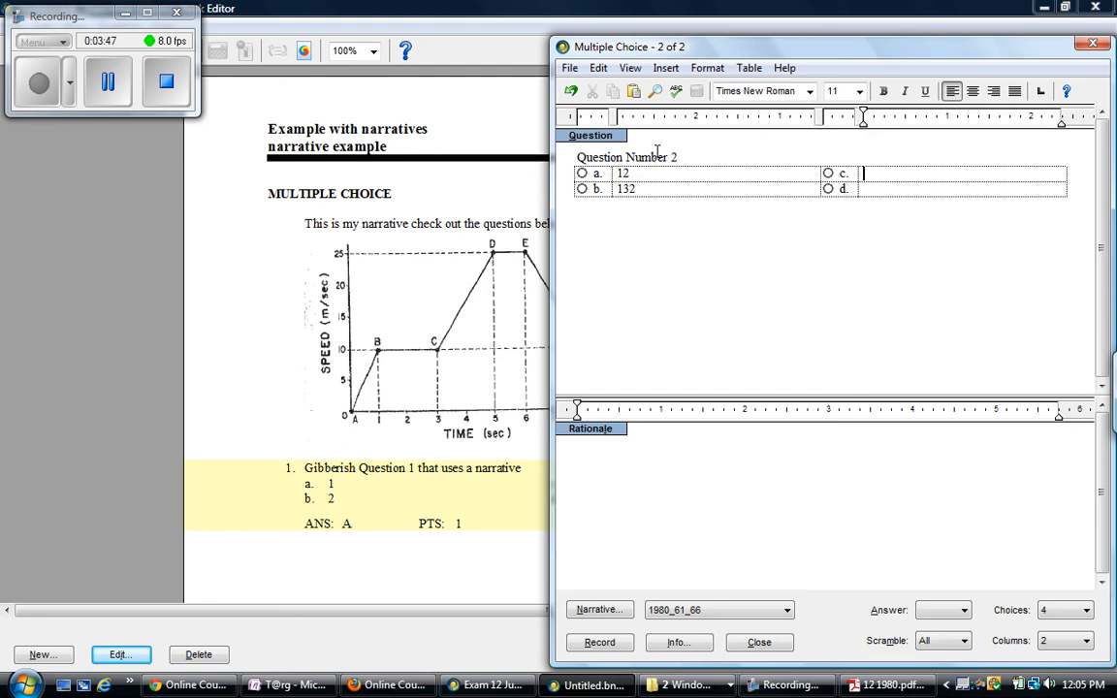
type("23")
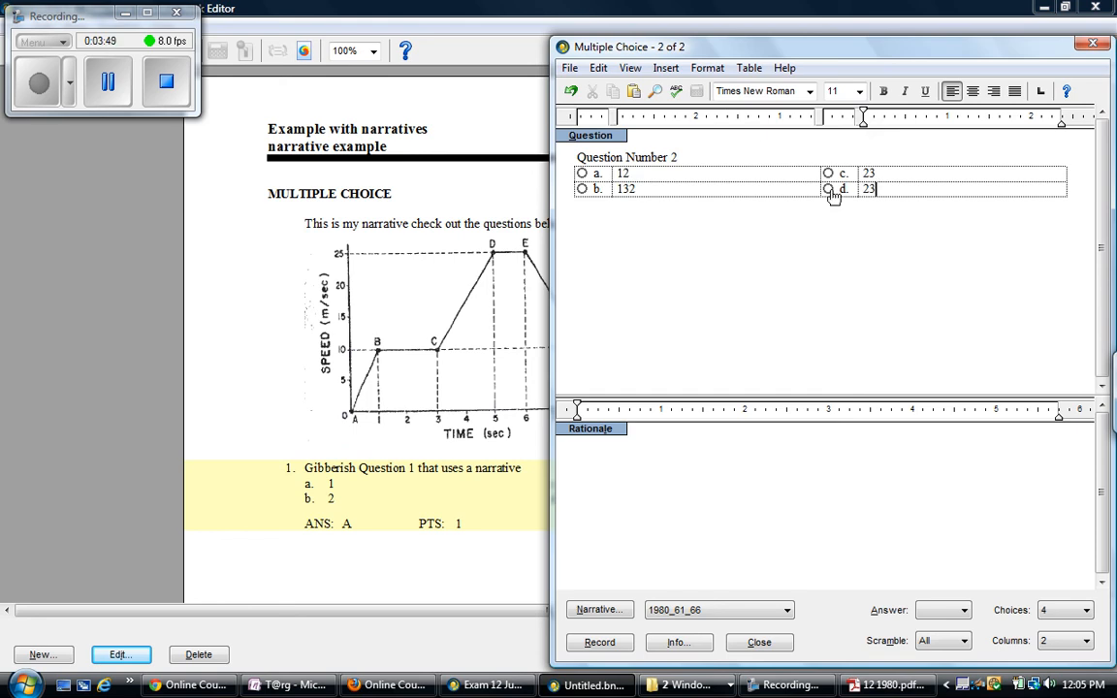
left_click(760, 642)
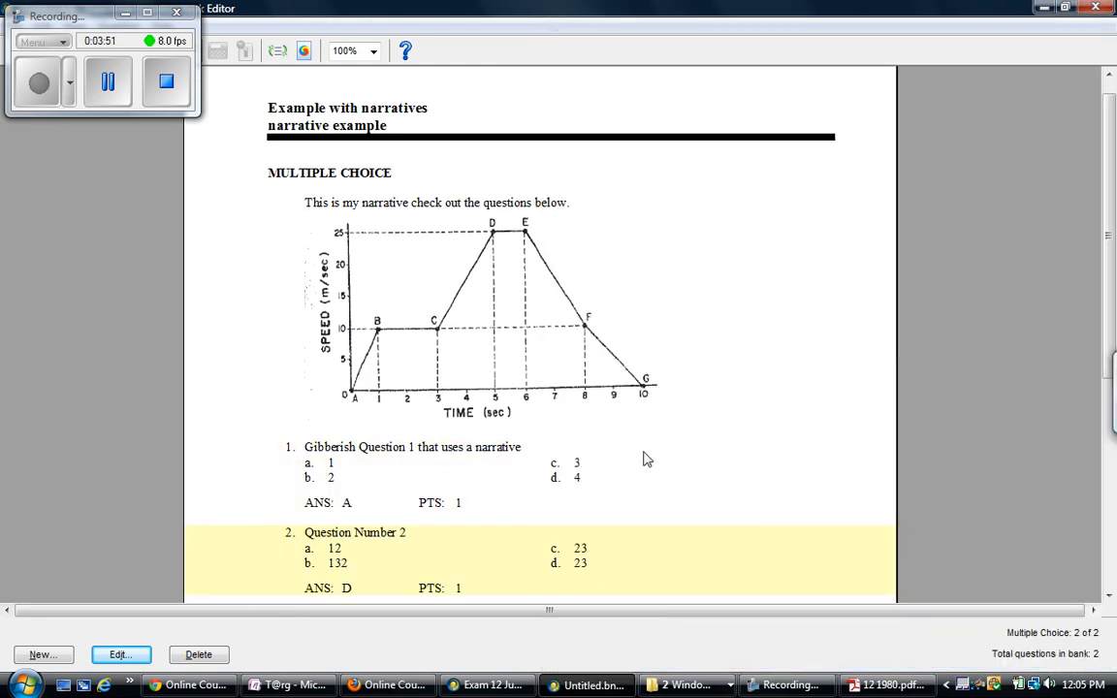
- Scroll the question bank preview up to review both questions under the graph narrative
scroll("up", 3)
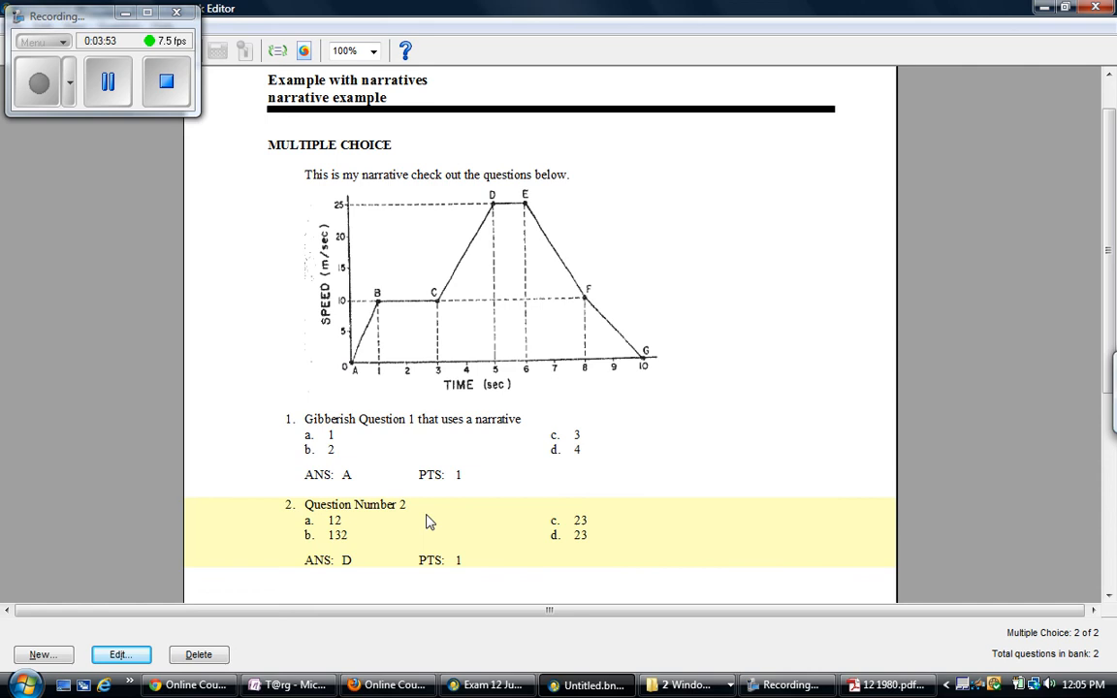
mouse_move(353, 555)
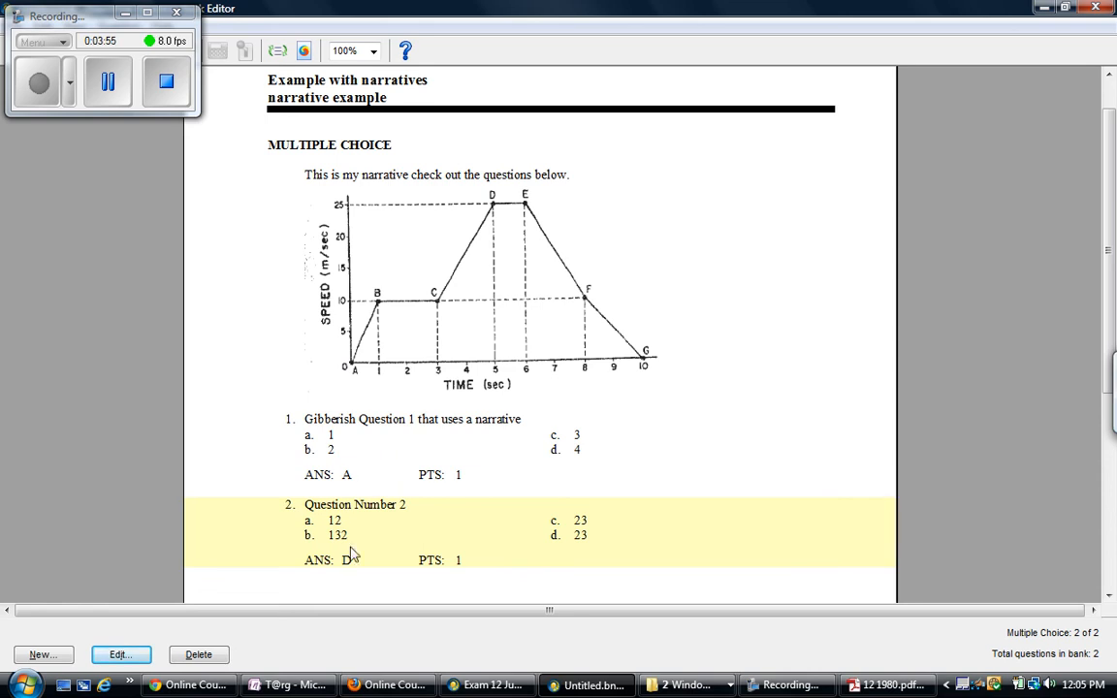
mouse_move(406, 250)
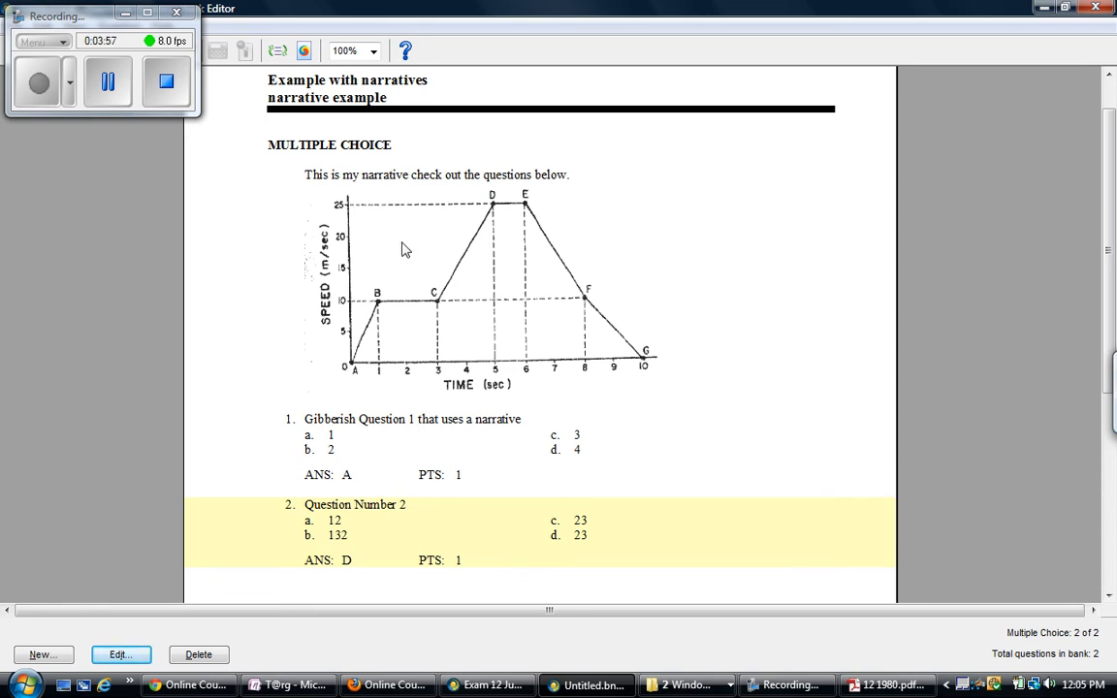
mouse_move(435, 524)
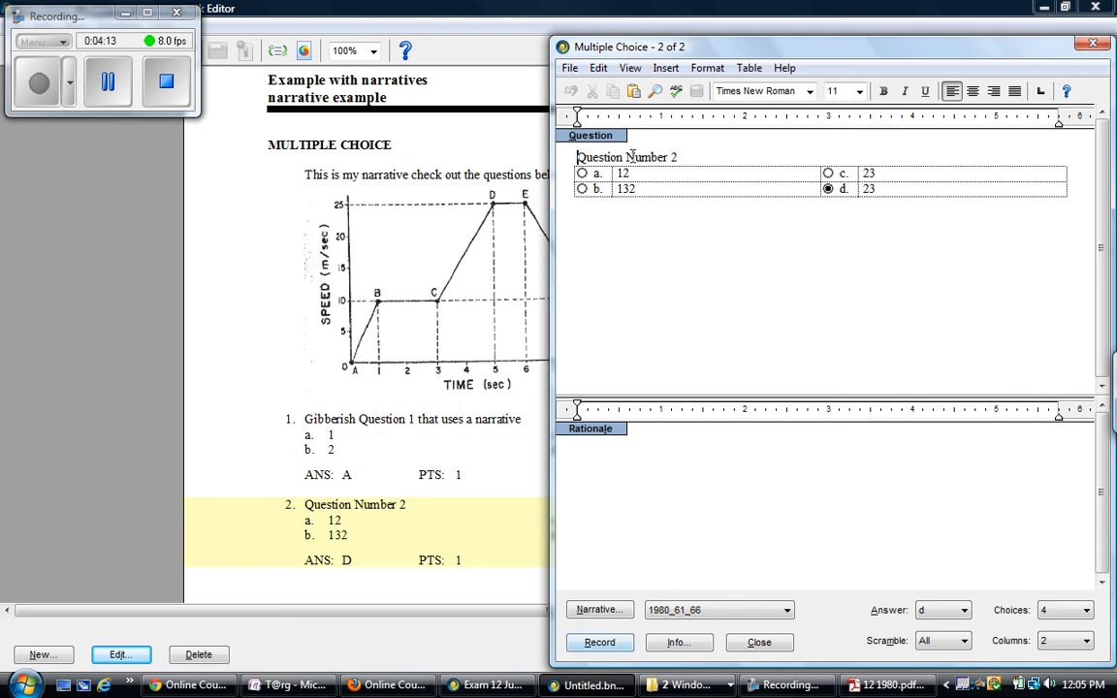
left_click(597, 609)
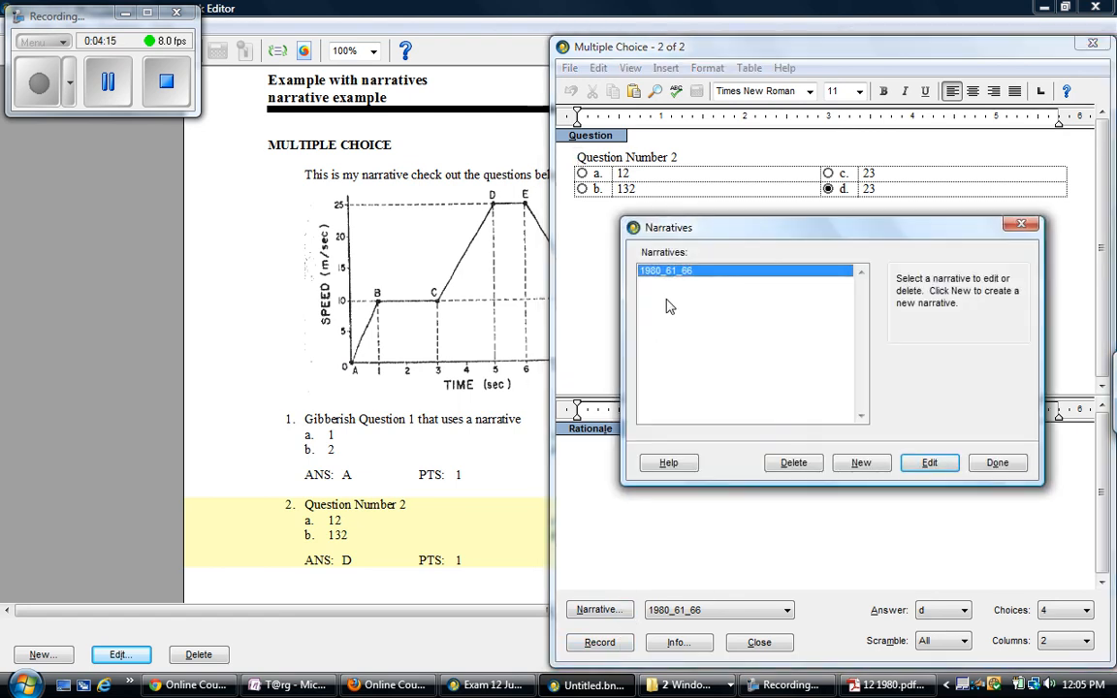
left_click(927, 461)
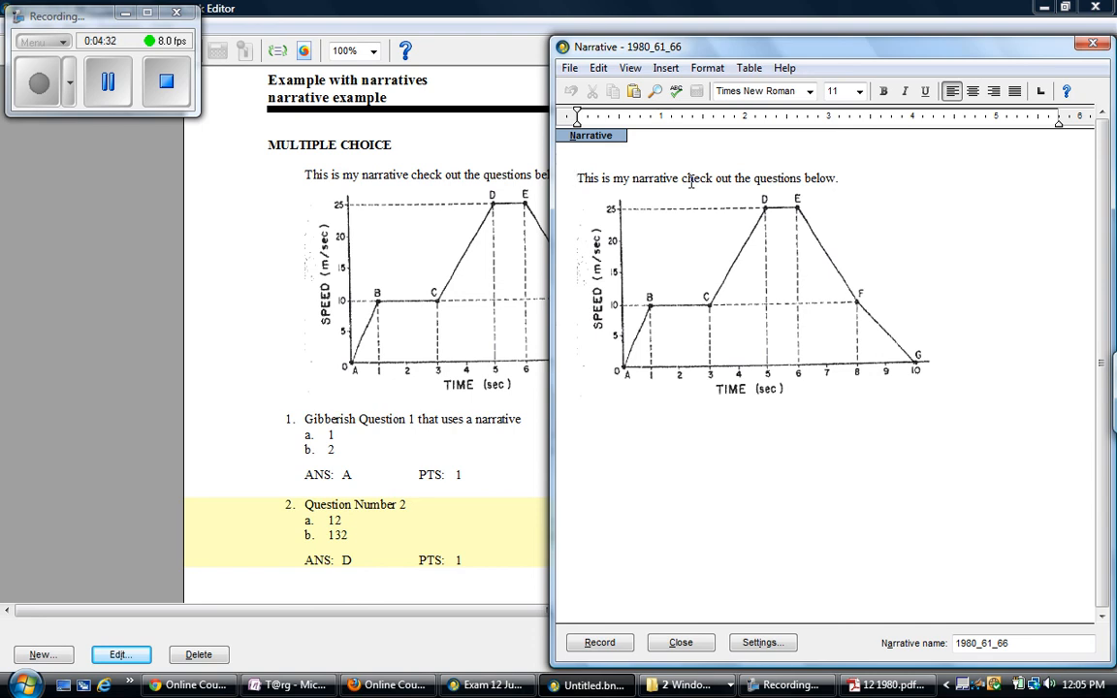
mouse_move(896, 476)
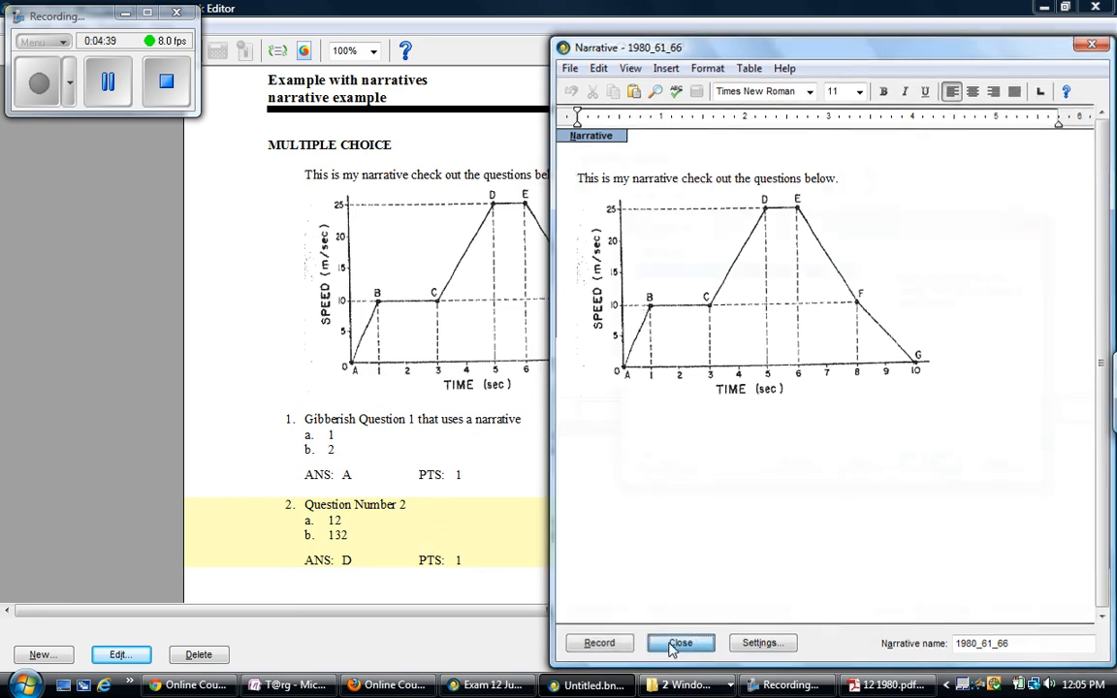
left_click(681, 644)
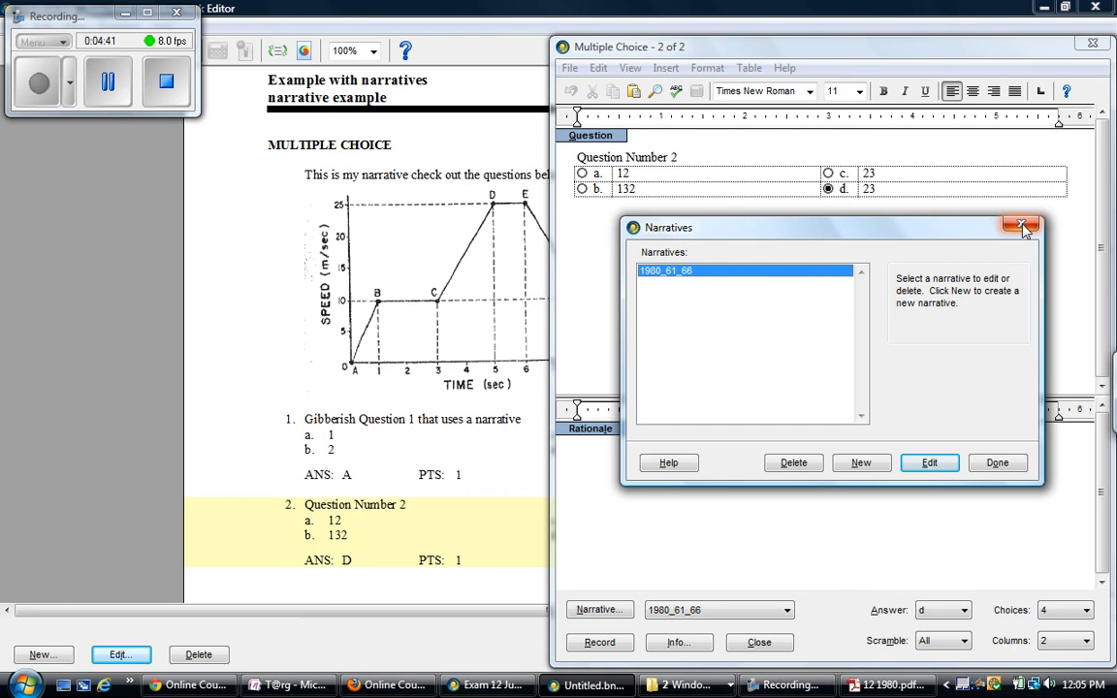
left_click(1020, 225)
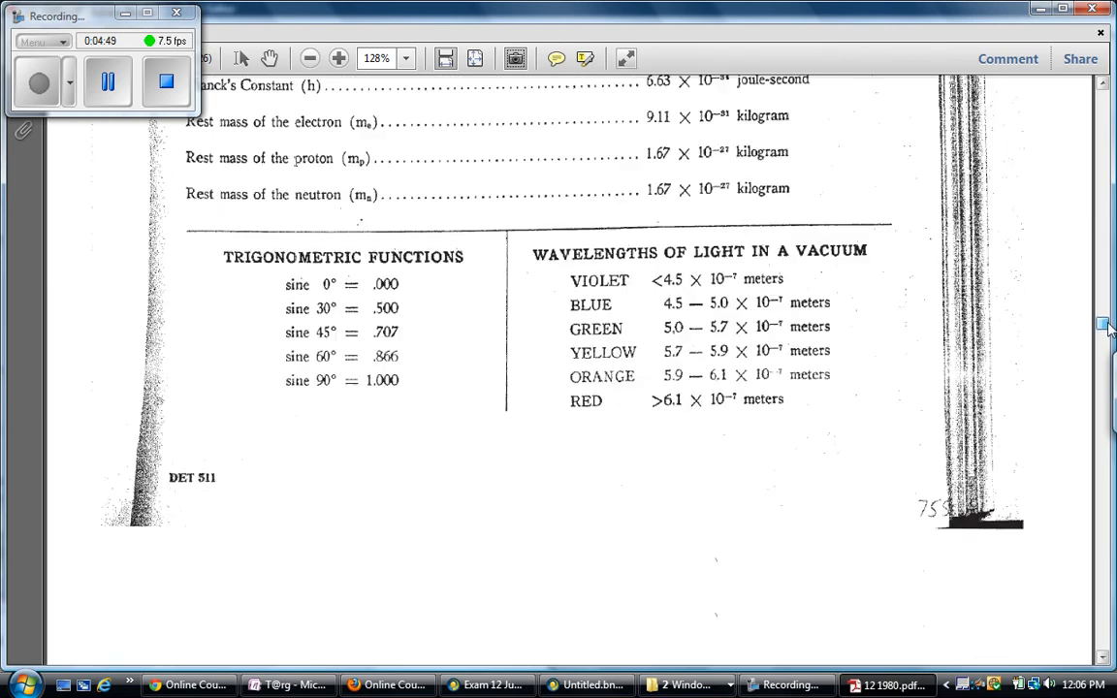
- Scroll the Physics June '80 exam PDF down to the light diffraction questions 76–80
scroll("down", 3)
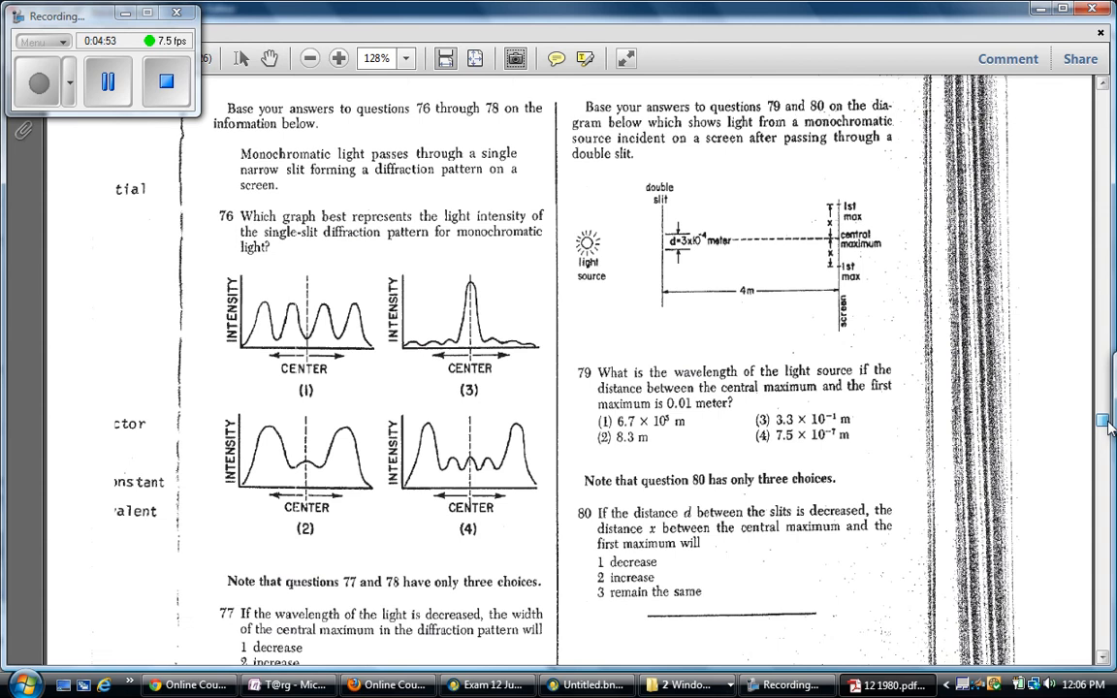
scroll("down", 3)
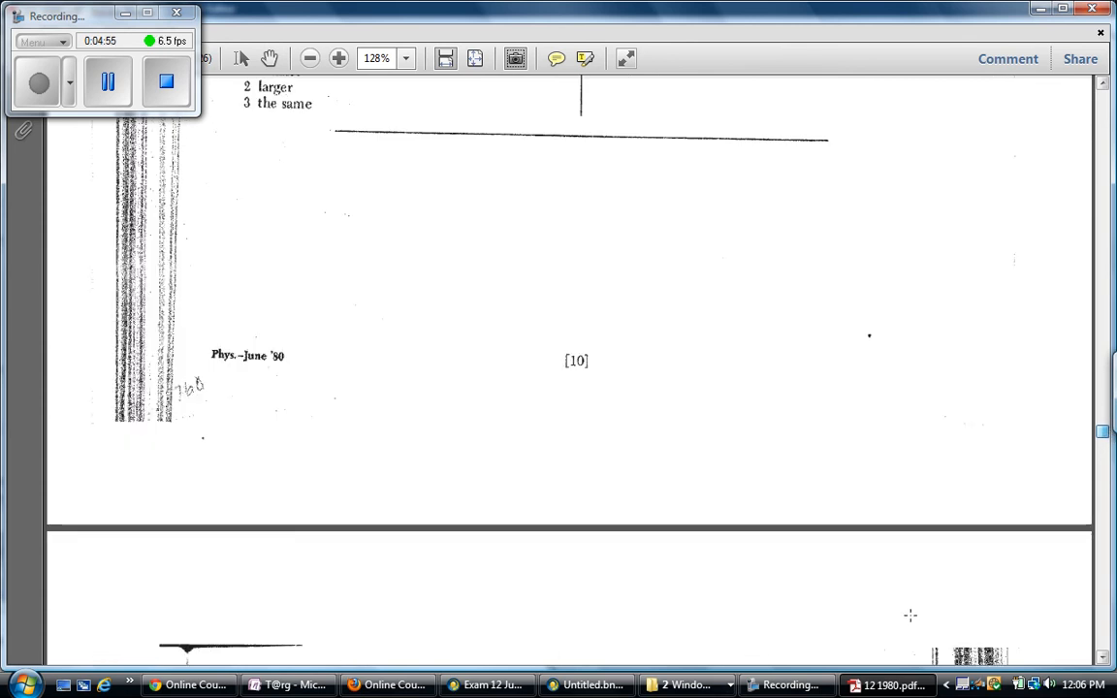